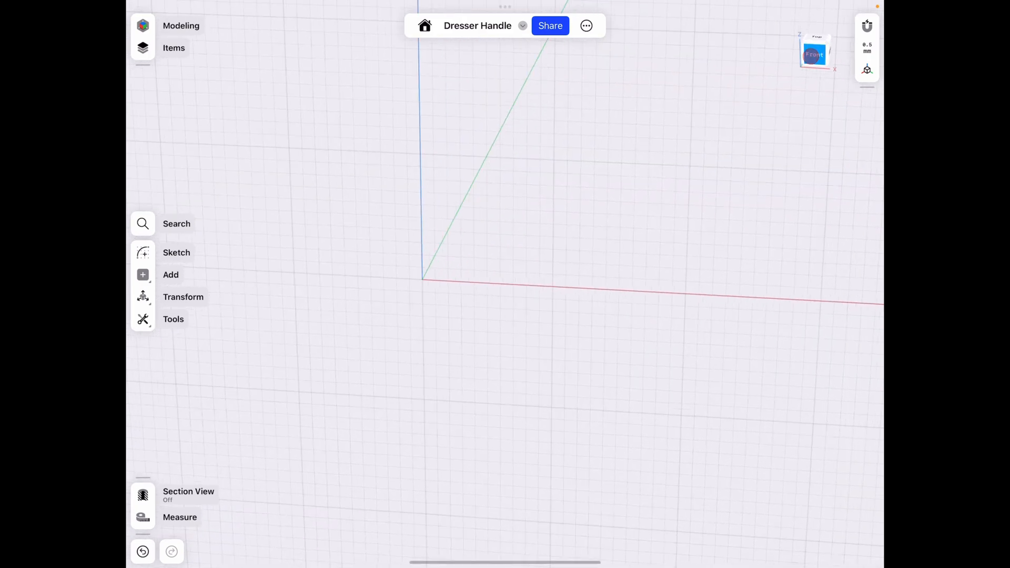
# Step: Sketch a rectangle from the origin on the front plane, about 7 mm wide and 1.5 mm tall
pyautogui.click(177, 252)
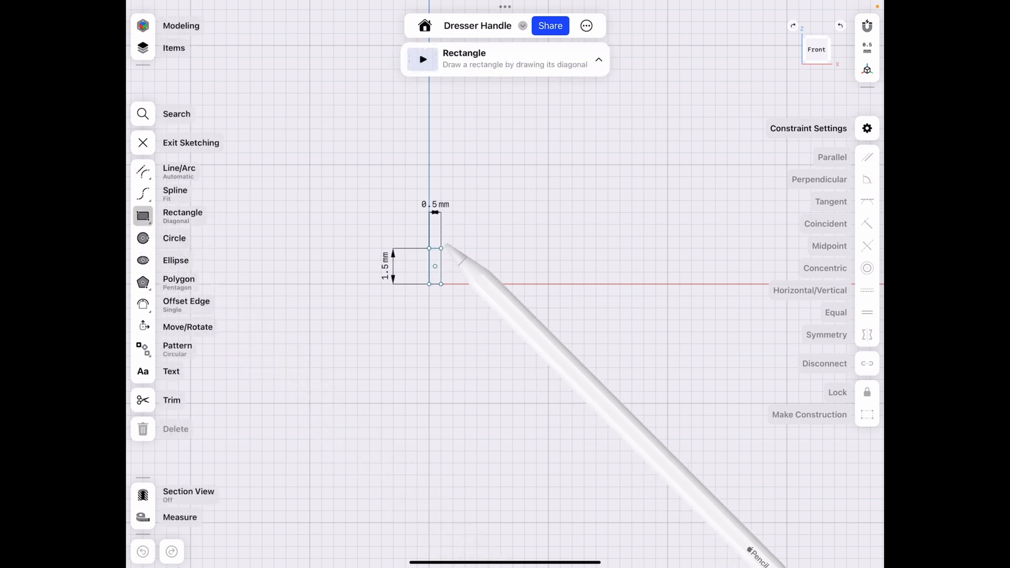
pyautogui.moveTo(441, 248); pyautogui.dragTo(547, 284)
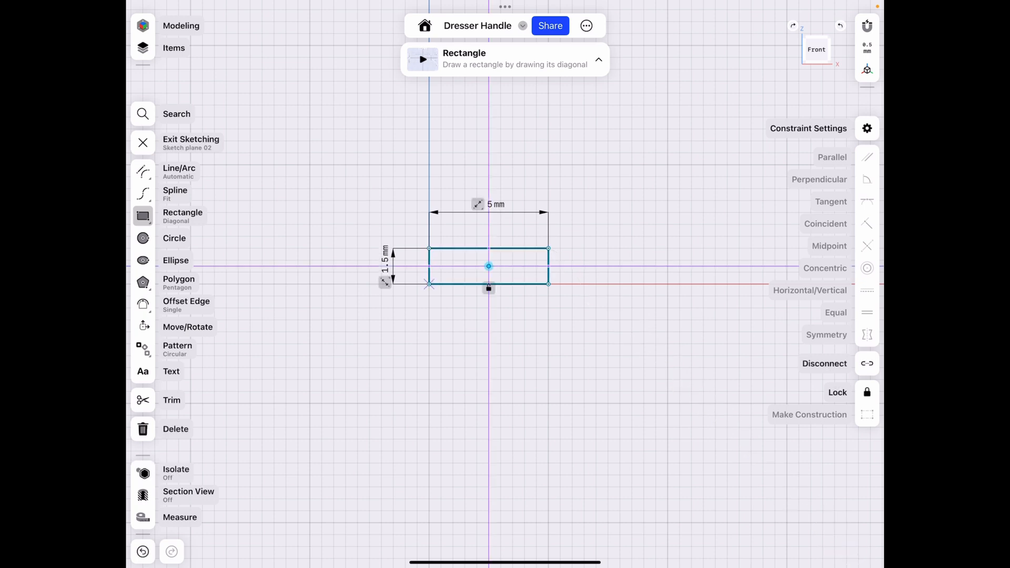
pyautogui.moveTo(547, 249); pyautogui.dragTo(594, 236)
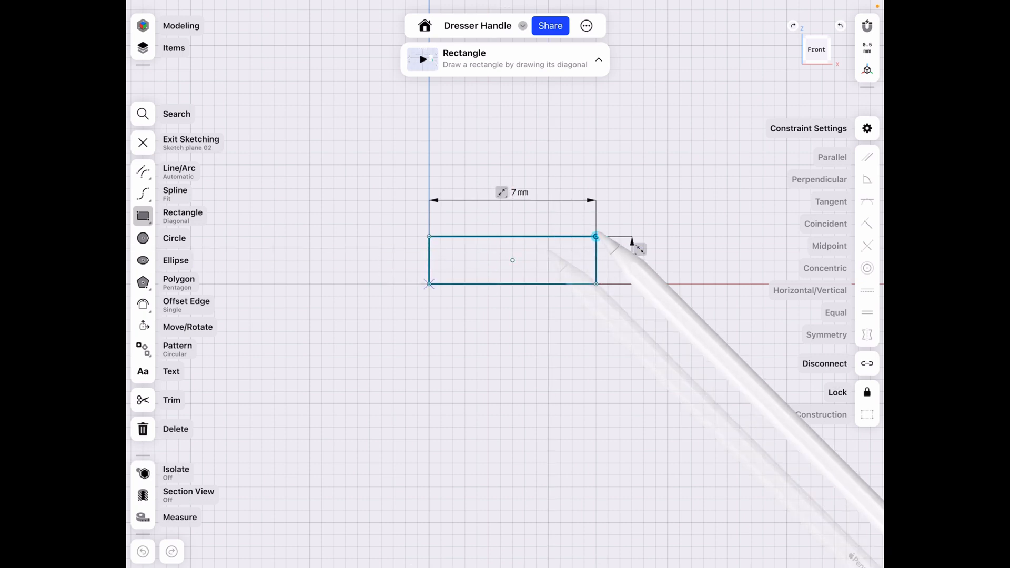
pyautogui.moveTo(593, 236); pyautogui.dragTo(666, 236)
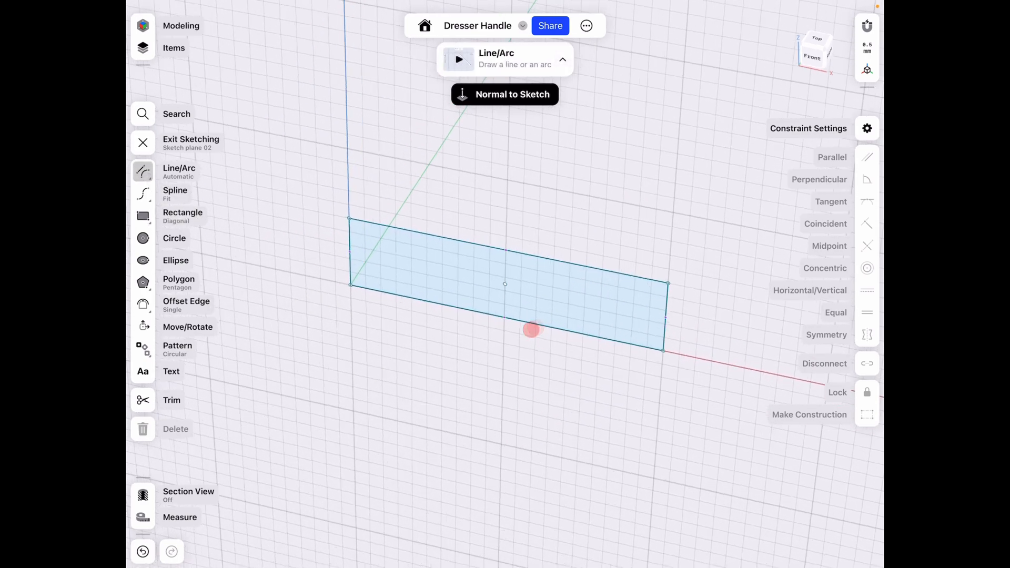
# Step: Select both rectangle regions and extrude the long strip upward into an L-shaped solid bar
pyautogui.click(504, 95)
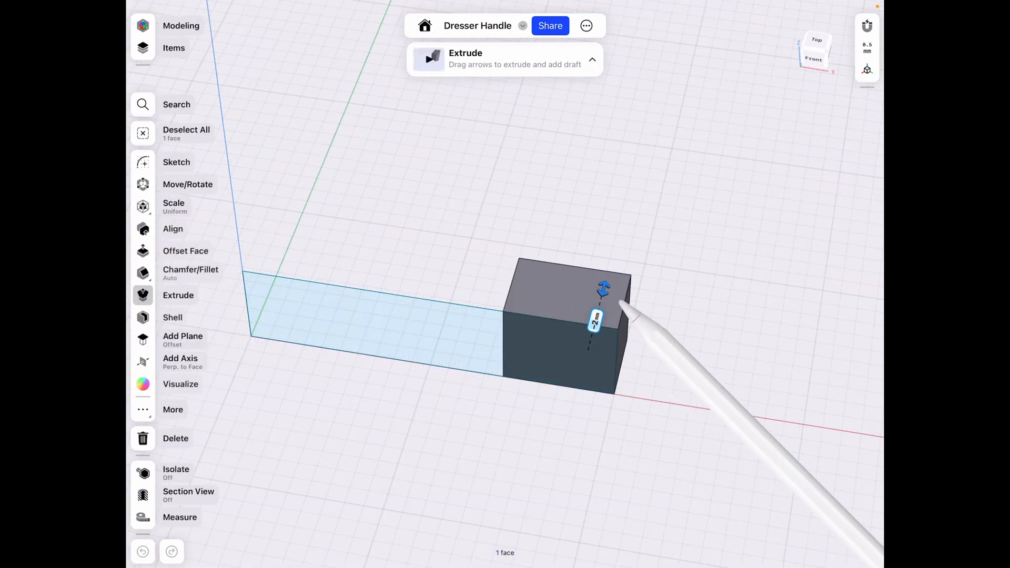
pyautogui.click(593, 321)
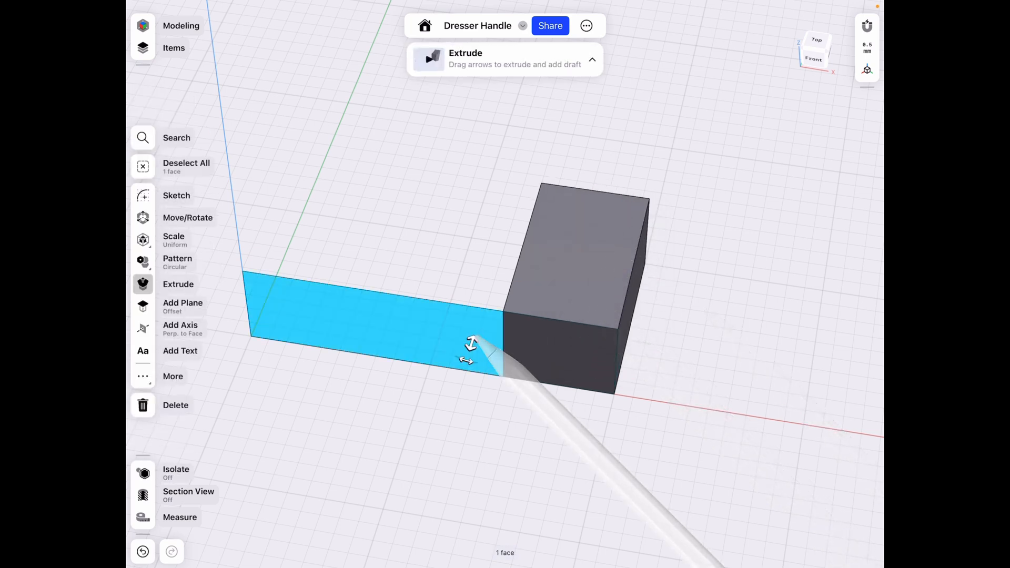
pyautogui.moveTo(470, 343); pyautogui.dragTo(470, 315)
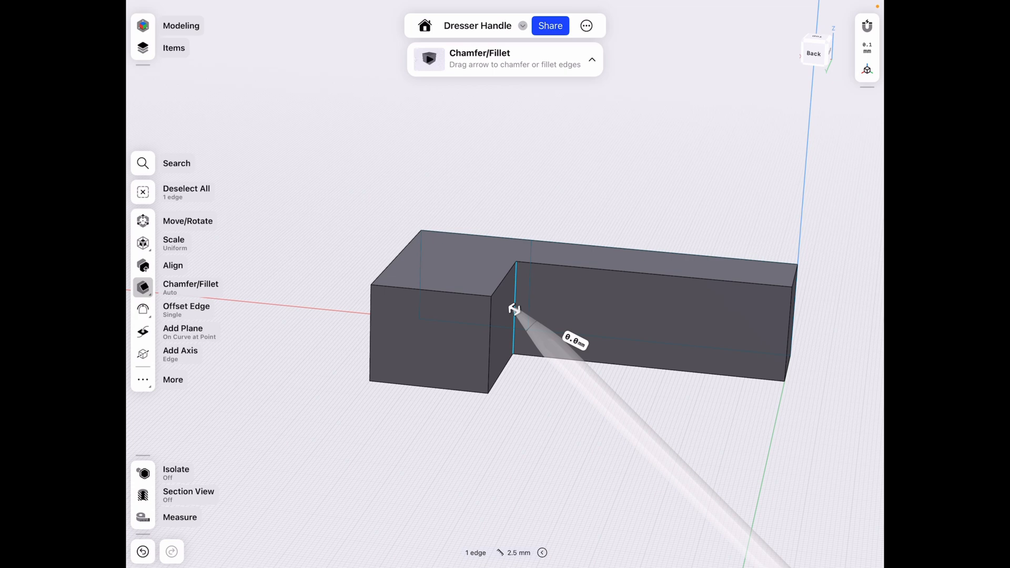
# Step: Fillet the block's inside corner edge with a 2.6 mm radius
pyautogui.moveTo(515, 309); pyautogui.dragTo(502, 301)
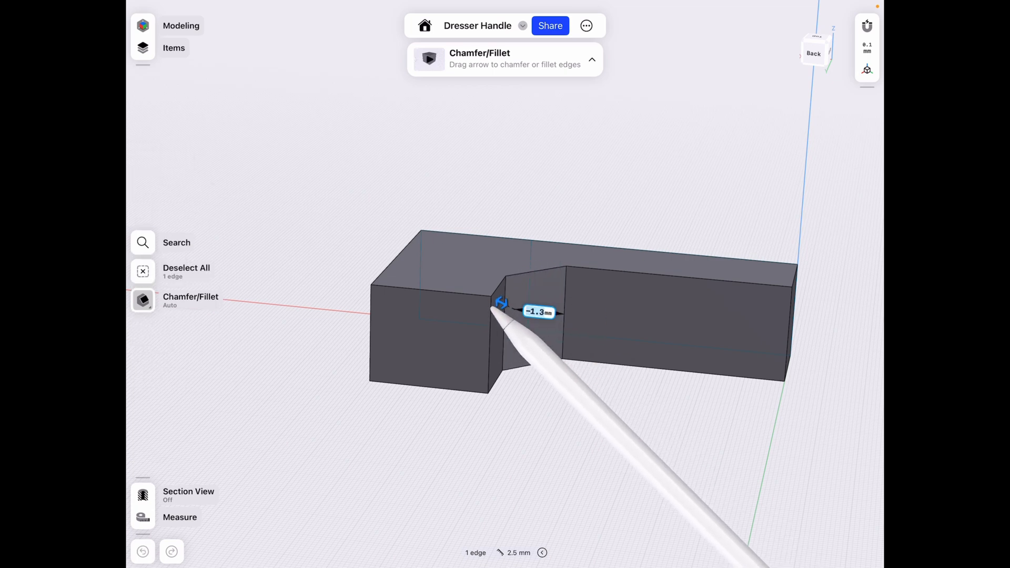
pyautogui.moveTo(502, 303); pyautogui.dragTo(603, 354)
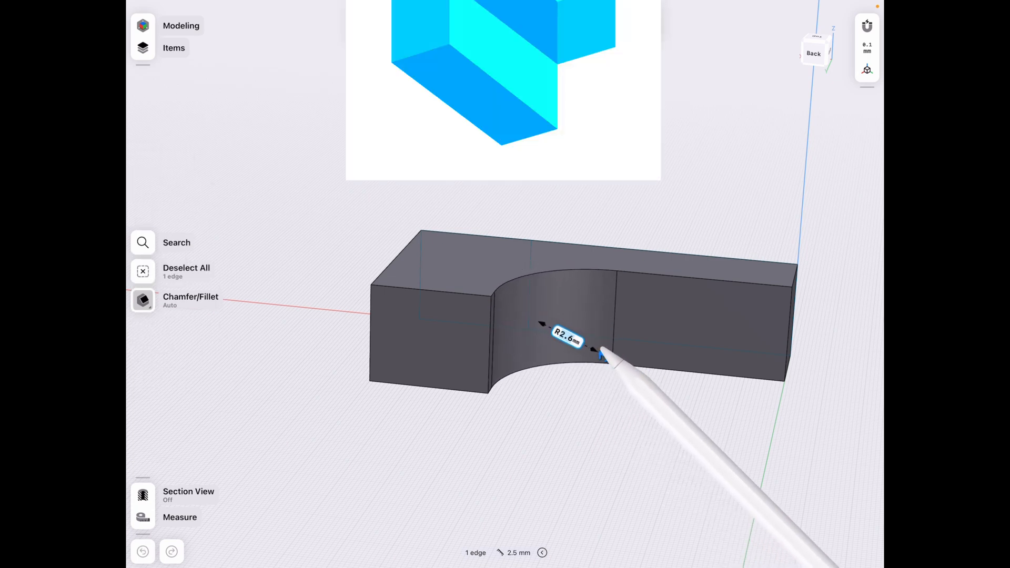
pyautogui.moveTo(602, 354); pyautogui.dragTo(615, 358)
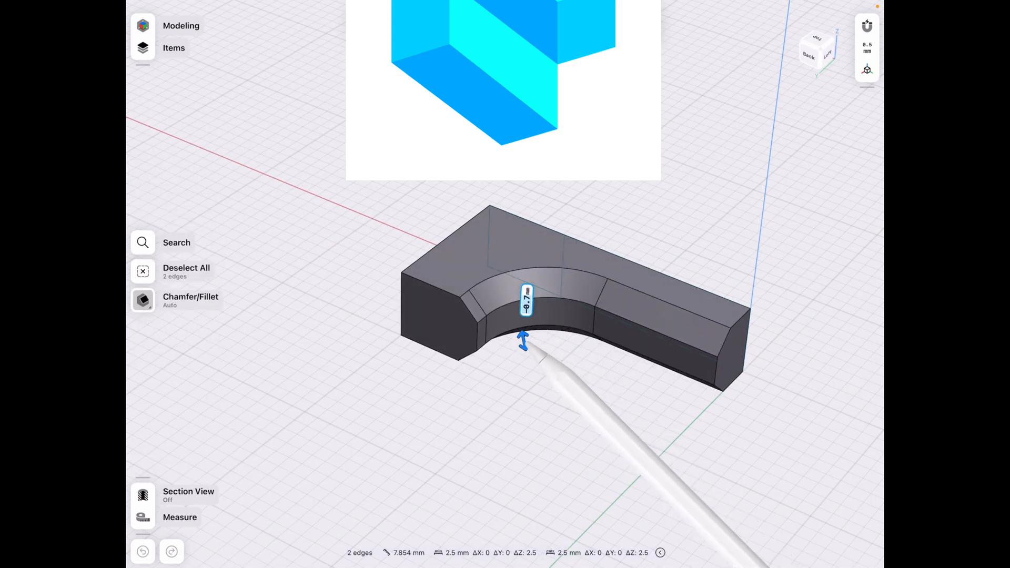
# Step: Round the two curved edges of the bend and the long bottom edges of the bar
pyautogui.moveTo(524, 341); pyautogui.dragTo(524, 335)
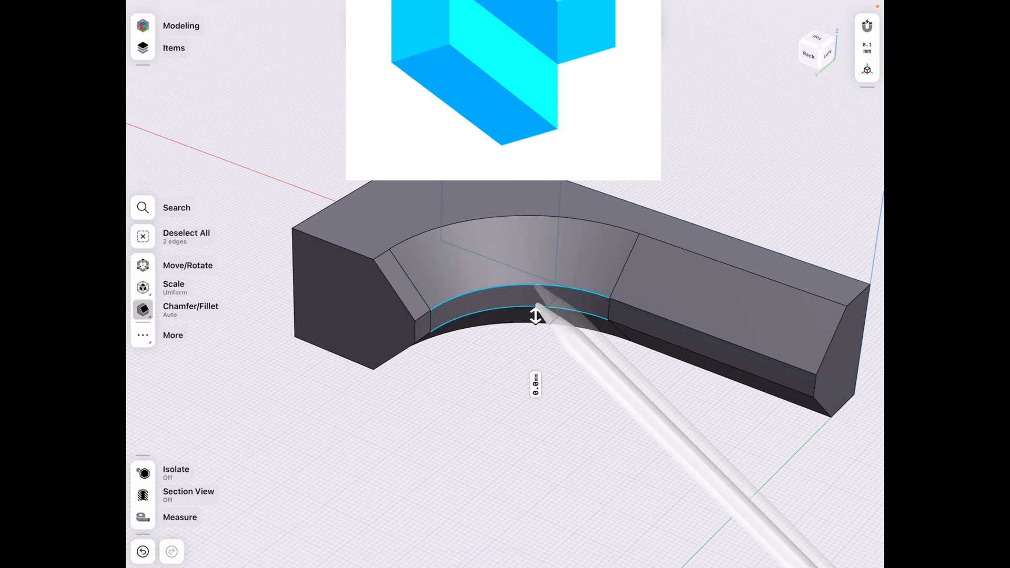
pyautogui.moveTo(536, 316); pyautogui.dragTo(535, 333)
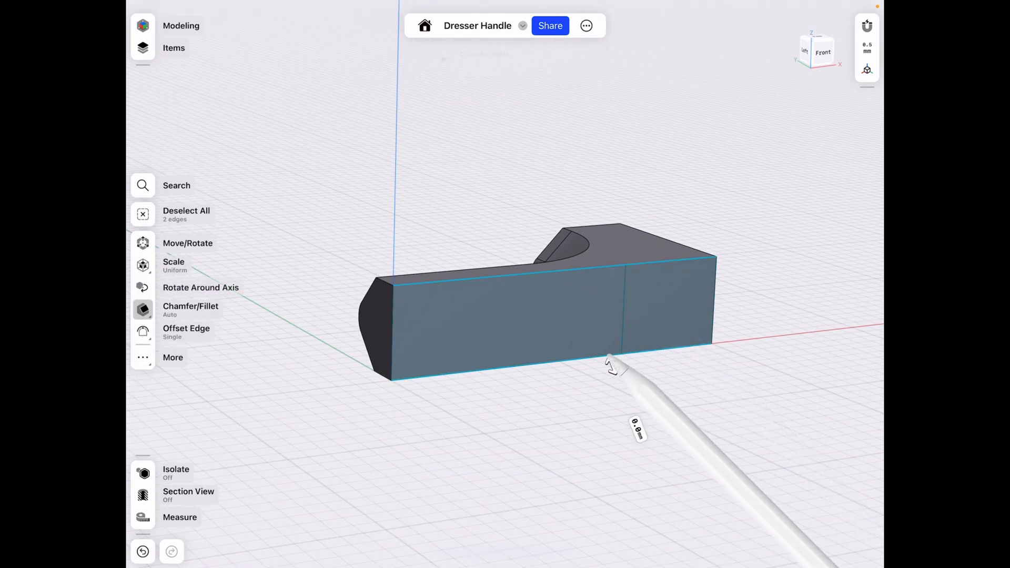
pyautogui.moveTo(609, 361); pyautogui.dragTo(618, 379)
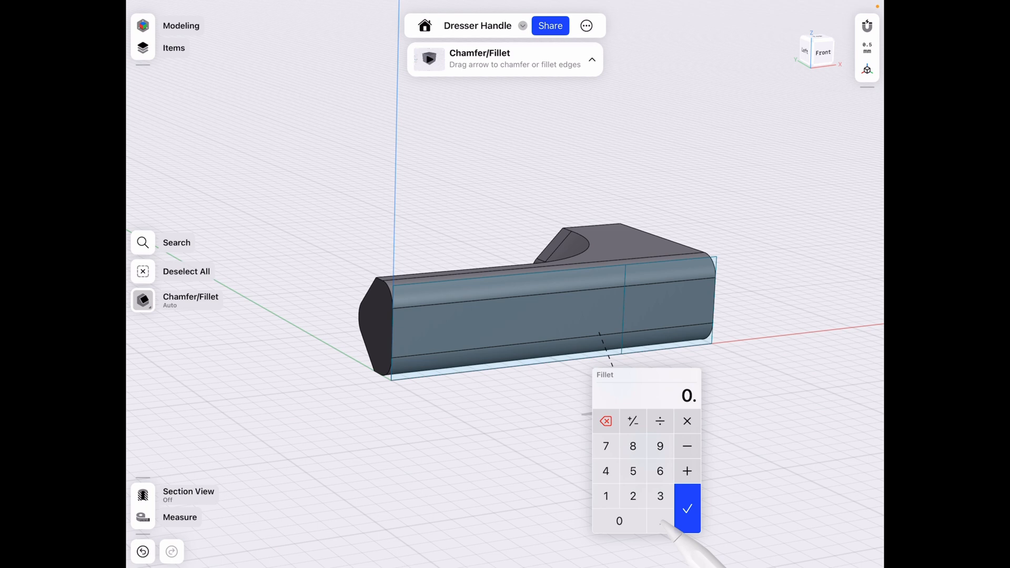
# Step: Enter an exact fillet radius on the keypad for the handle's long front edges
pyautogui.click(686, 508)
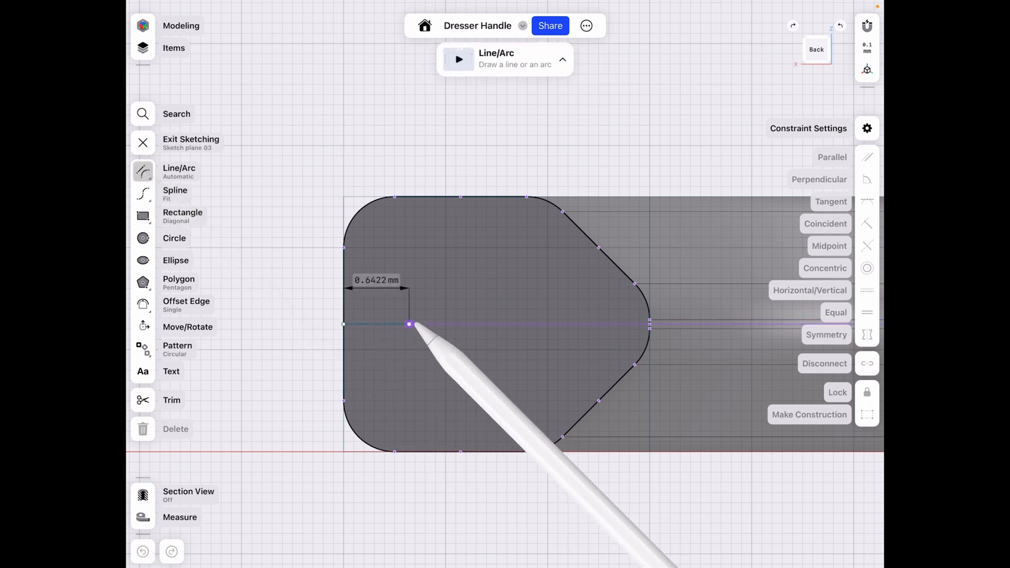
# Step: Sketch on the handle's end face and cut a screw hole 0.93 mm deep
pyautogui.moveTo(408, 324); pyautogui.dragTo(649, 328)
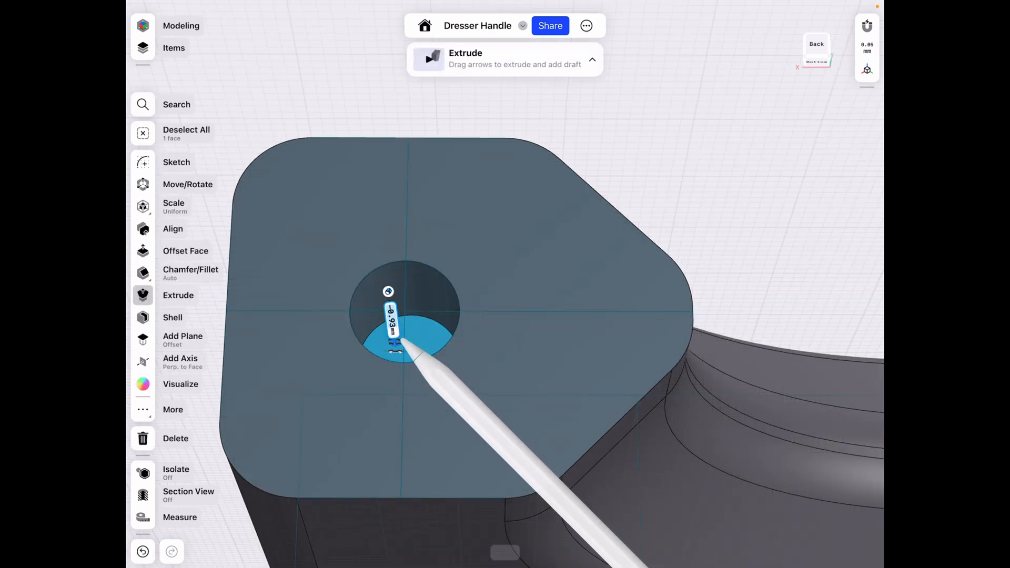
pyautogui.click(391, 320)
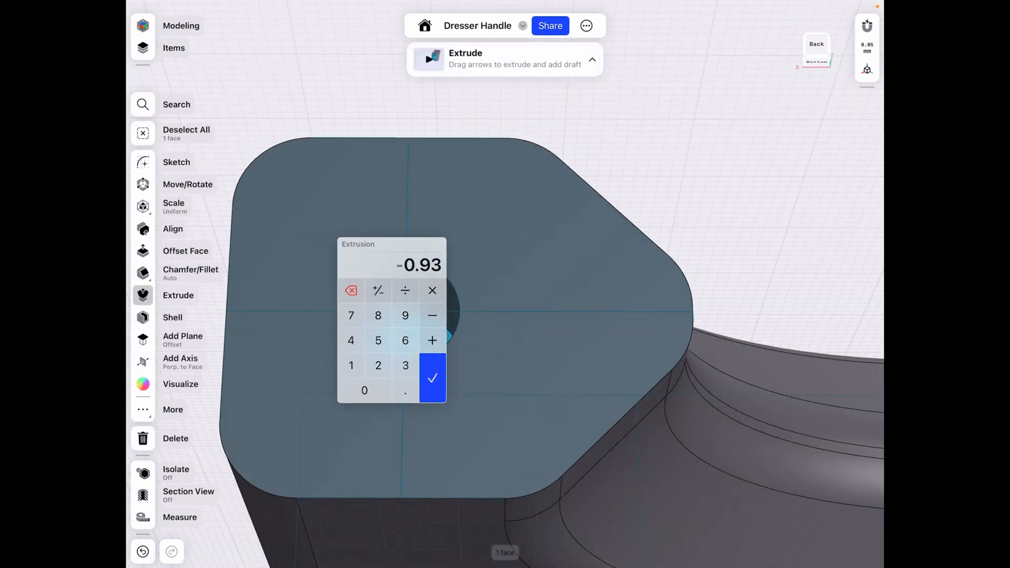
pyautogui.click(432, 377)
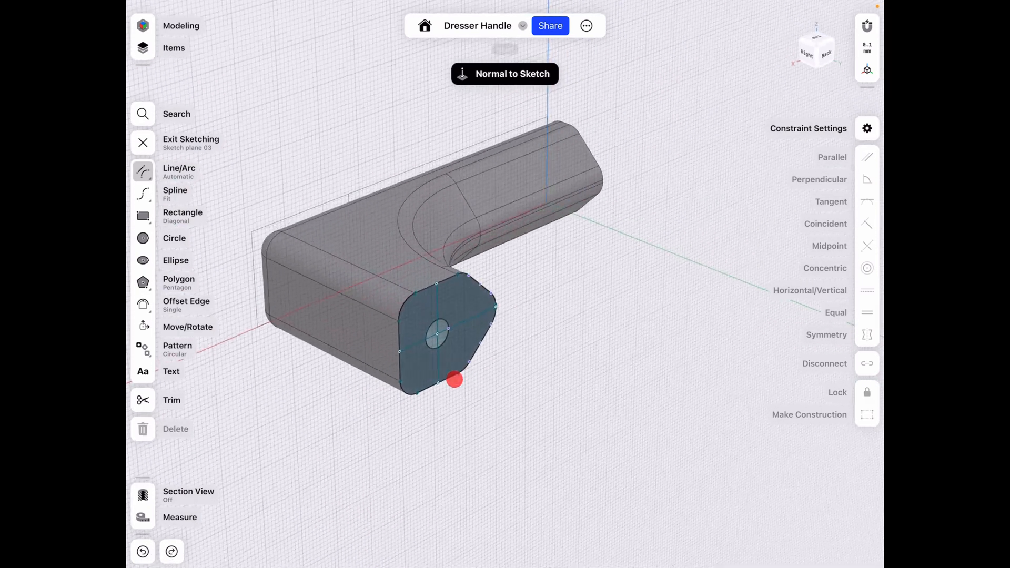
# Step: Mirror the half handle into a full symmetric handle with holes at both ends
pyautogui.moveTo(453, 380); pyautogui.dragTo(453, 473)
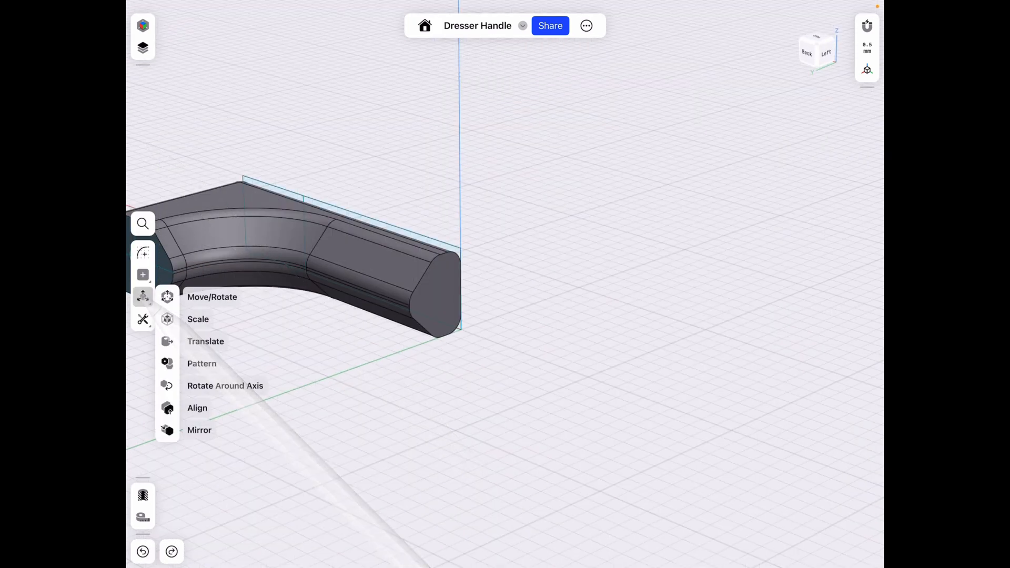
pyautogui.click(199, 429)
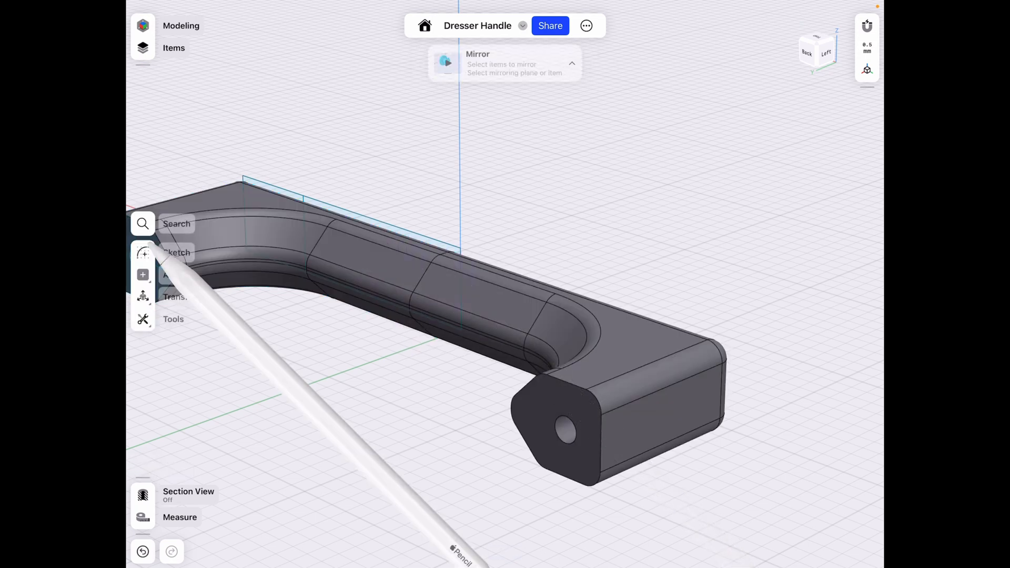
pyautogui.click(143, 318)
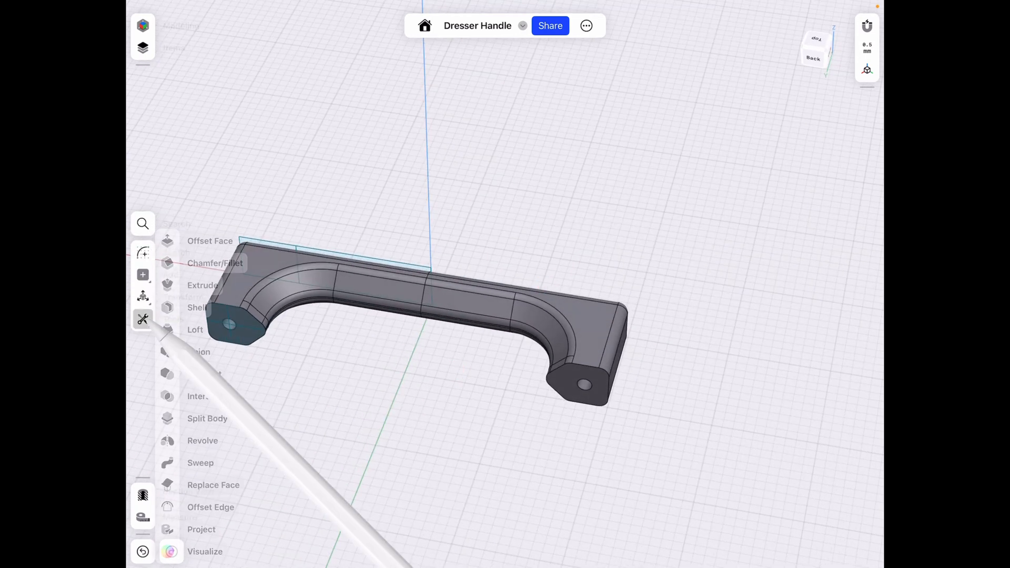
pyautogui.click(200, 351)
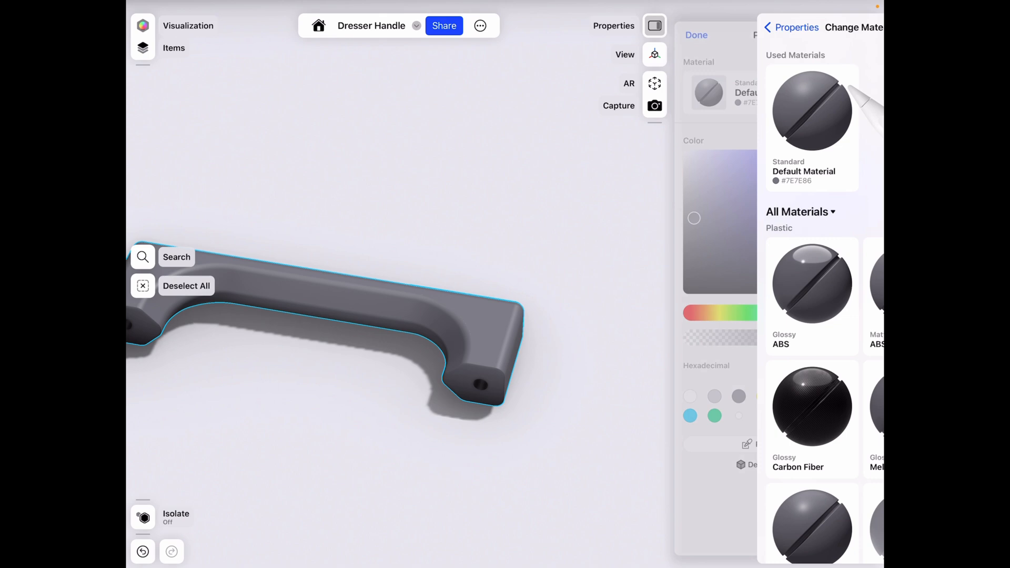
# Step: Browse the full material list and compare metal finishes such as Hammered, Polished and Rough
pyautogui.click(799, 211)
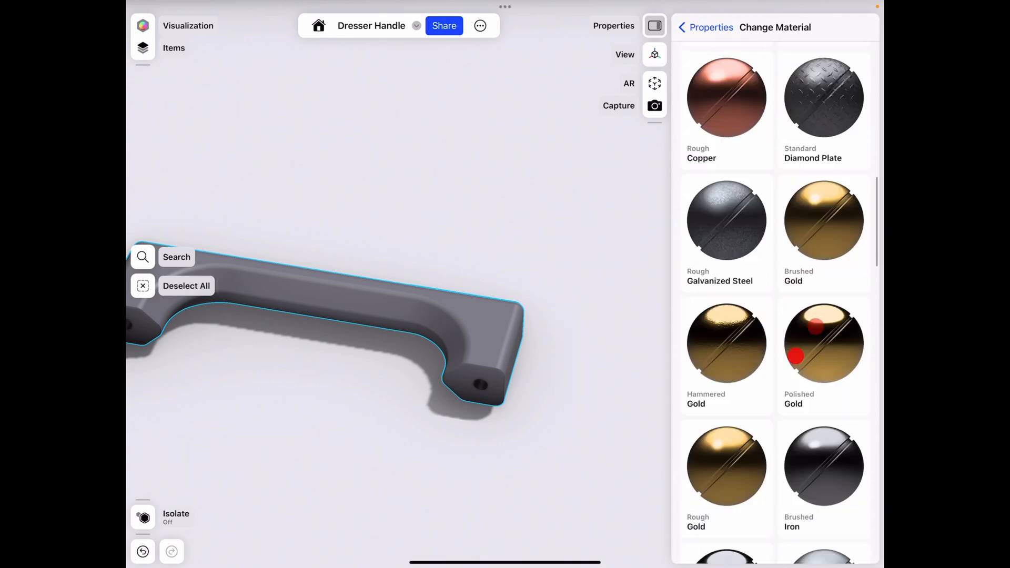
pyautogui.scroll(-3)
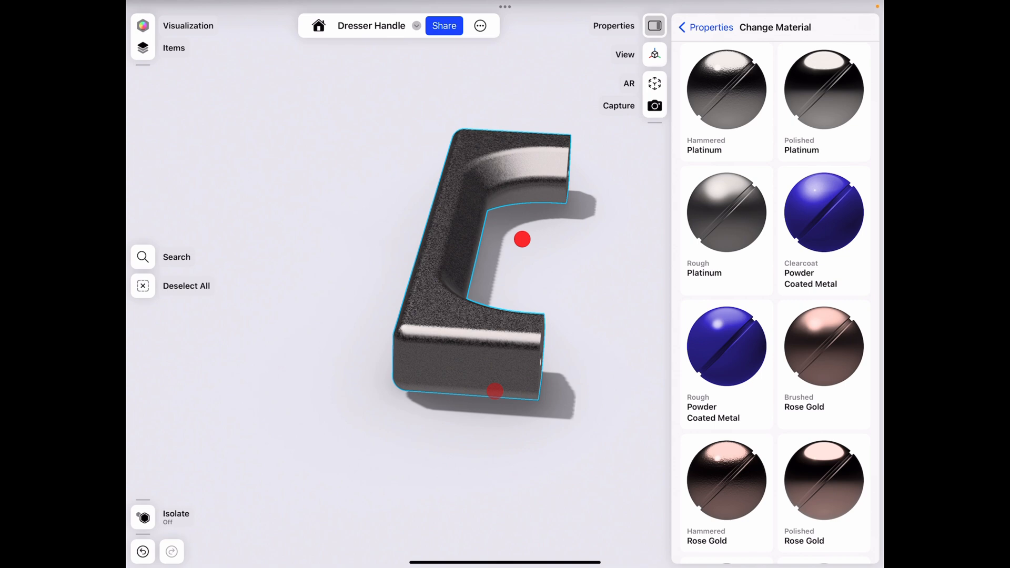
pyautogui.scroll(-3)
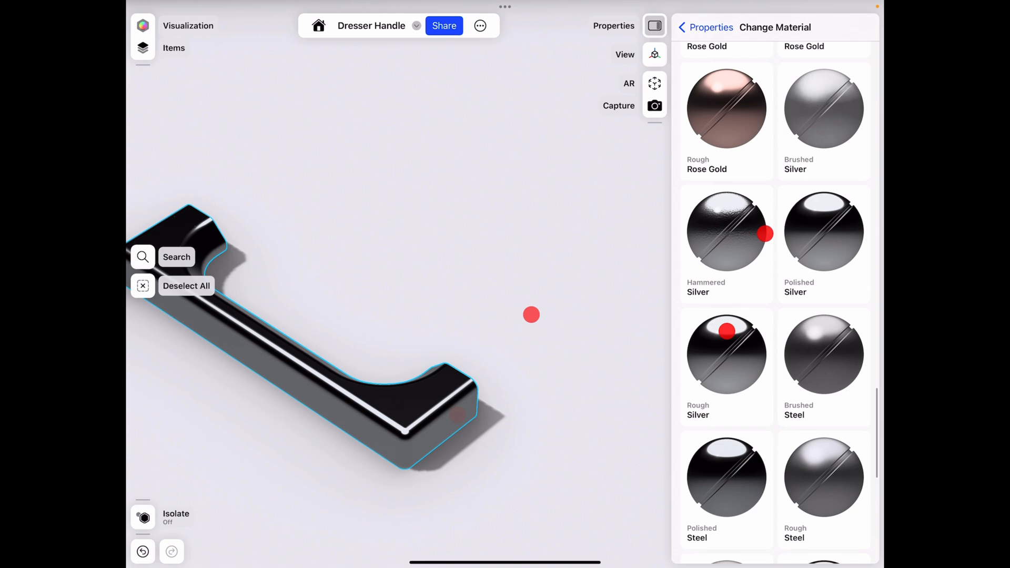
pyautogui.scroll(-3)
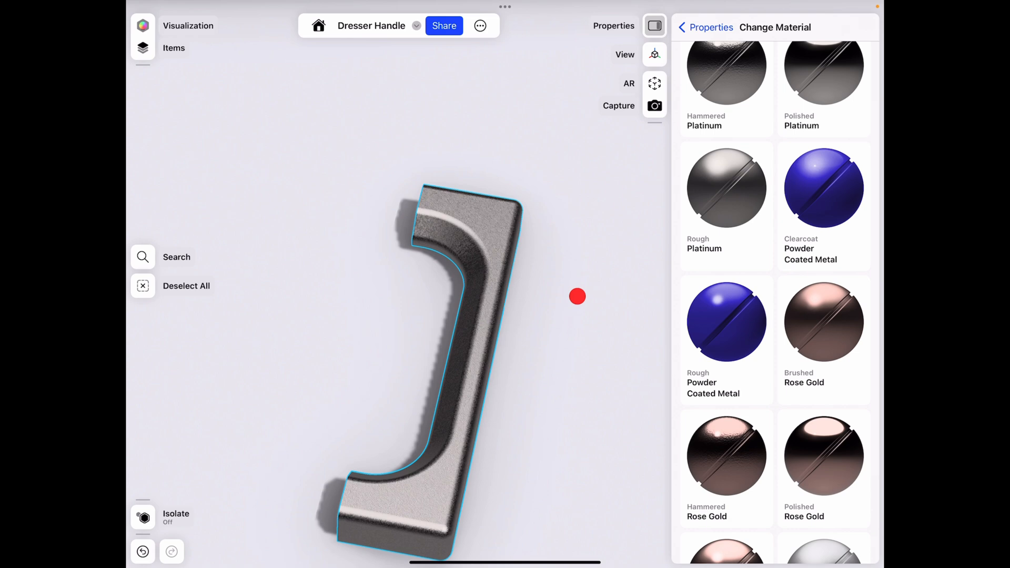
pyautogui.moveTo(577, 296); pyautogui.dragTo(494, 229)
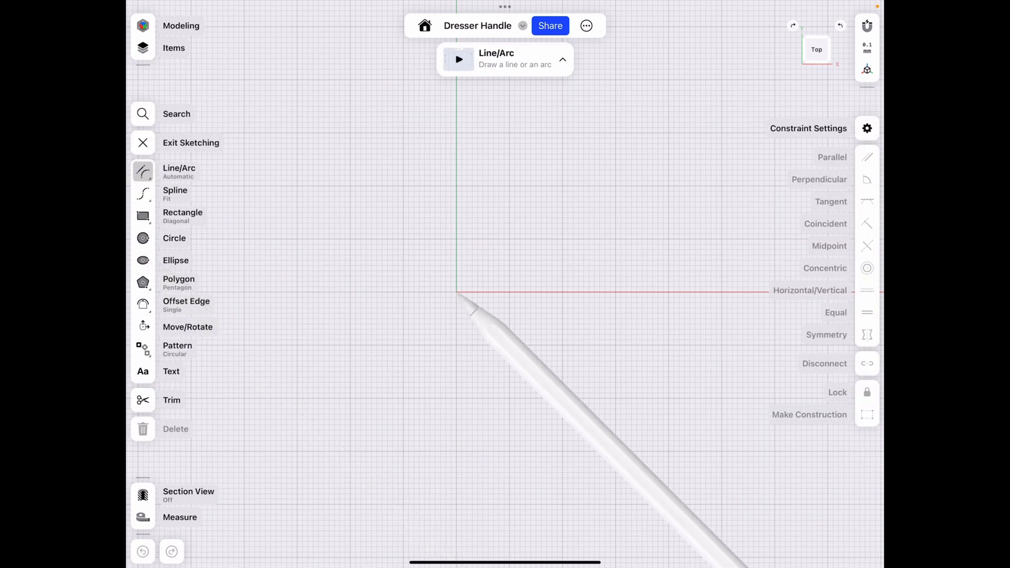
# Step: Position the sketch plane and draw a larger circle above the 5 mm origin circle
pyautogui.moveTo(457, 293); pyautogui.dragTo(457, 366)
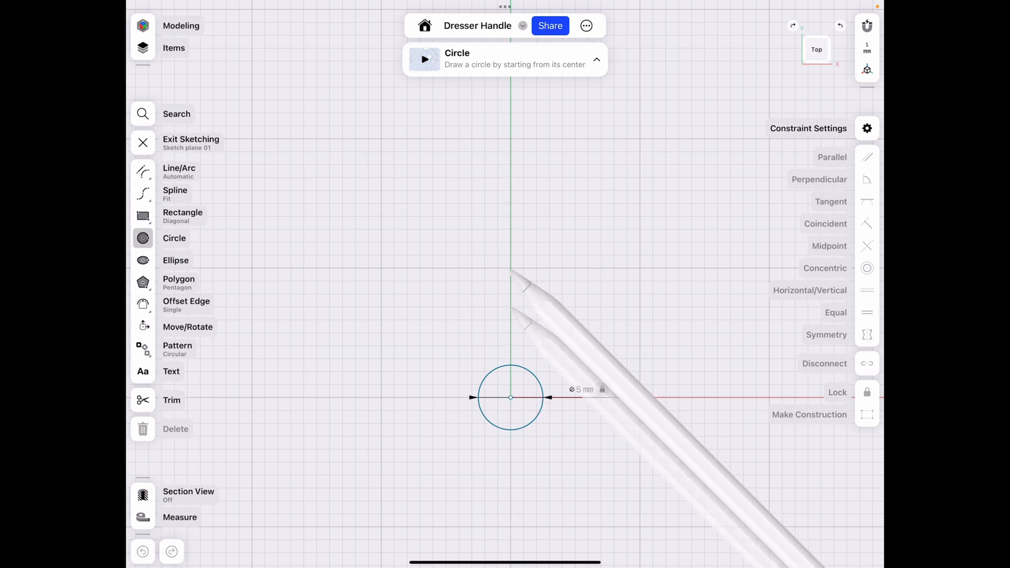
pyautogui.moveTo(510, 397); pyautogui.dragTo(524, 210)
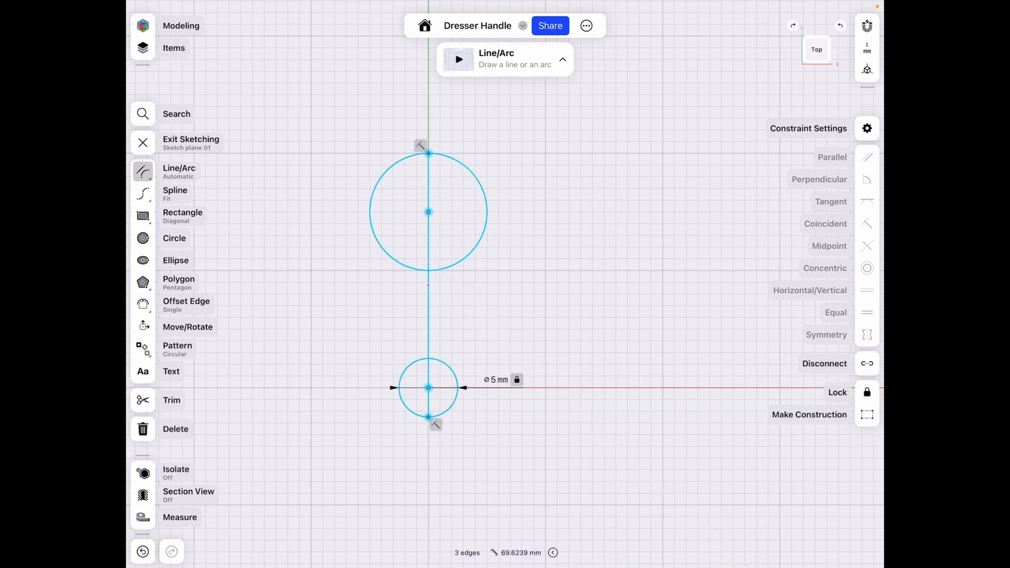
# Step: Dimension the upper circle at 10 mm and the lower circle at 5 mm
pyautogui.click(866, 392)
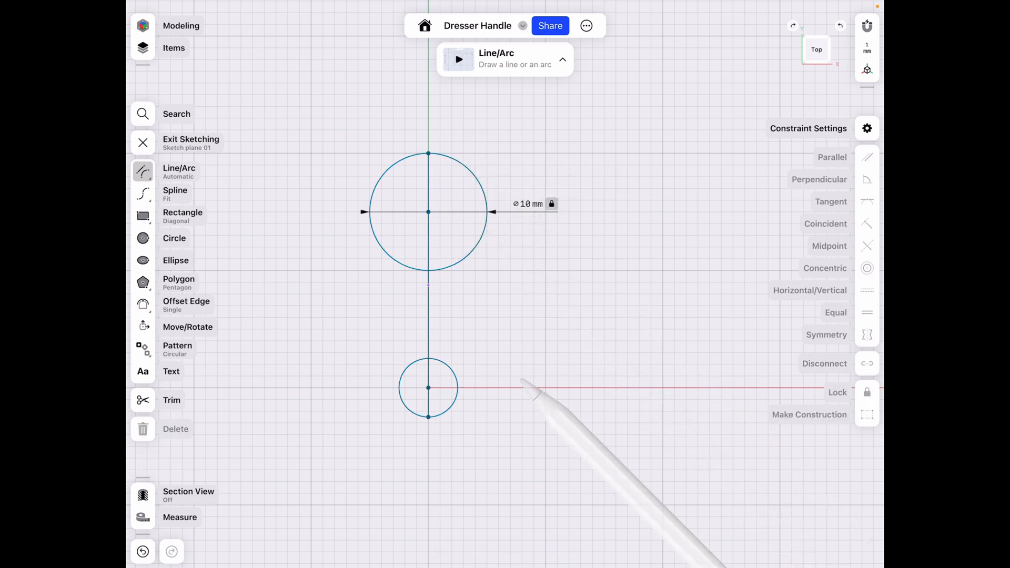
pyautogui.click(427, 387)
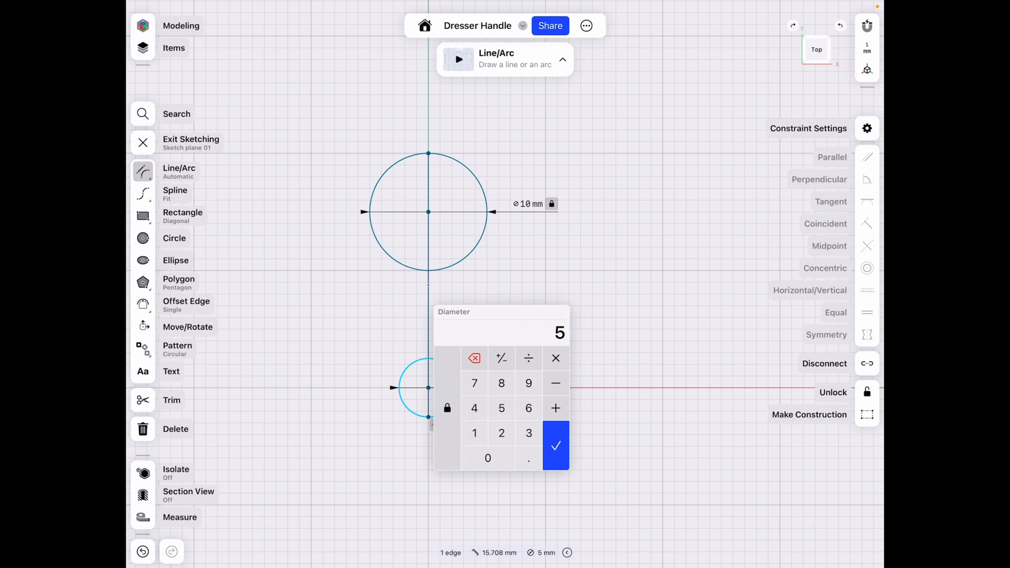
pyautogui.click(555, 445)
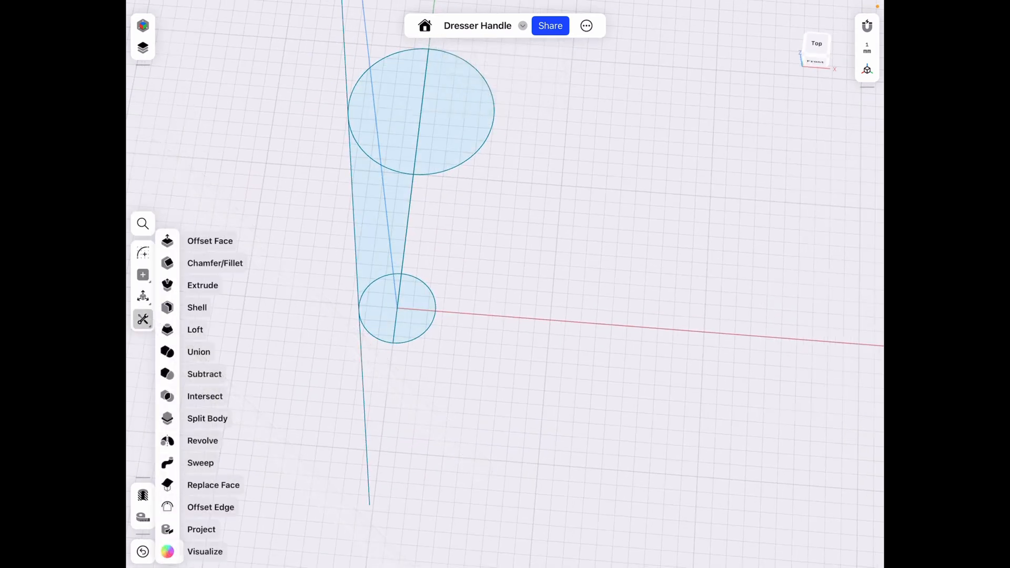
# Step: Revolve the two-circle profile by -180° into a solid teardrop-shaped petal
pyautogui.click(202, 440)
pyautogui.write('-180')
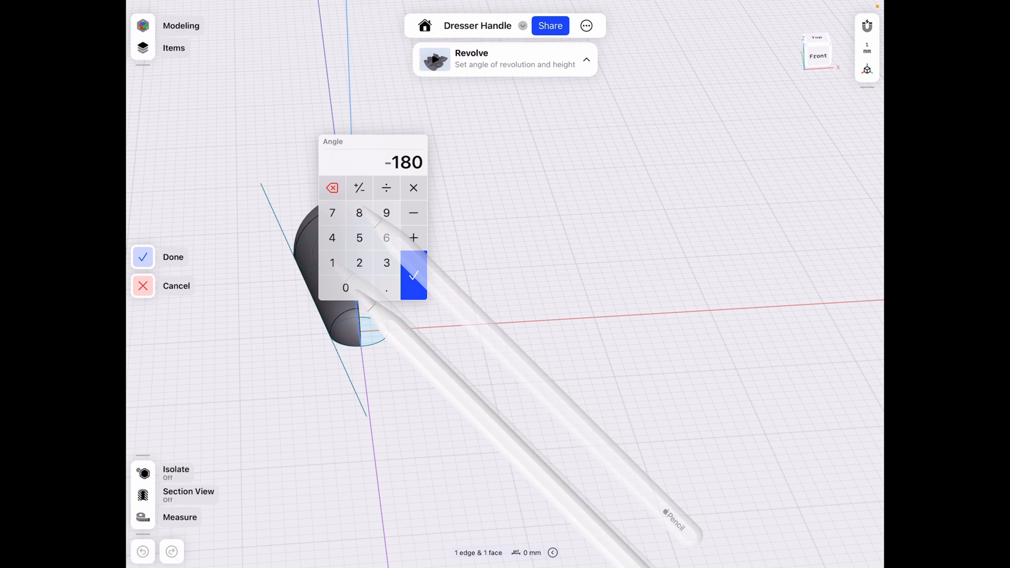
pyautogui.click(412, 275)
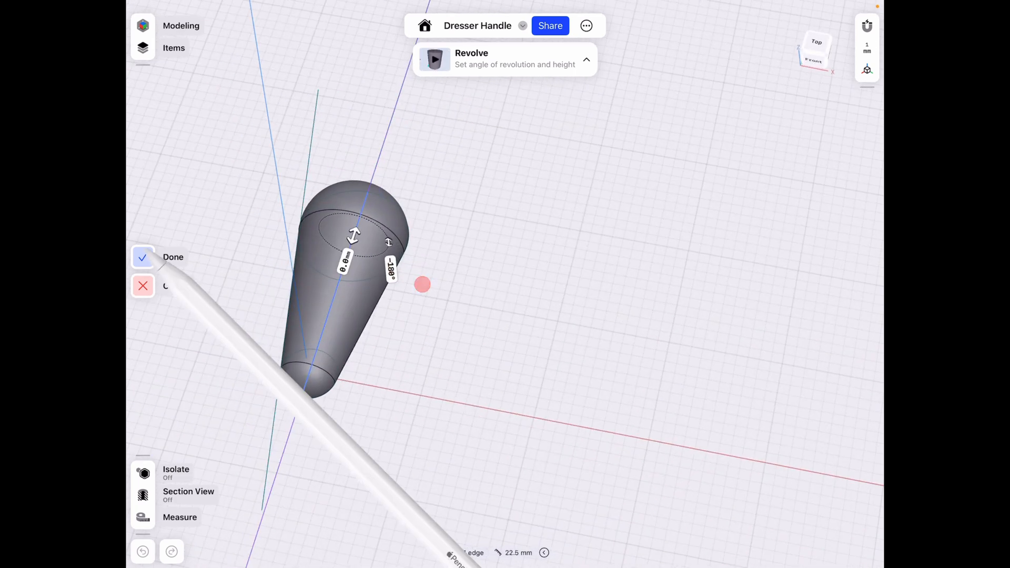
pyautogui.click(143, 257)
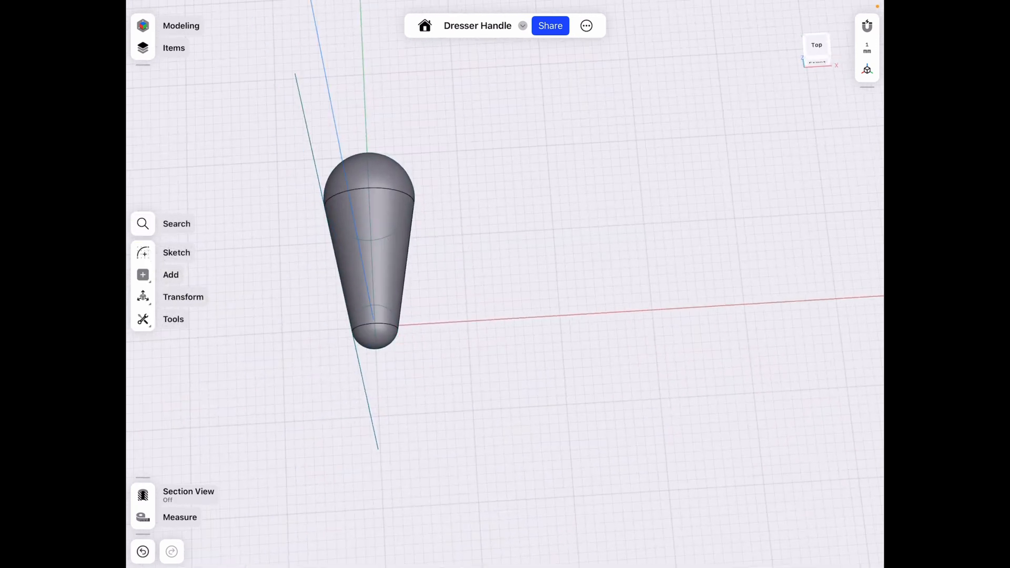
# Step: Circular-pattern the petal body into nine copies spread across the full 360°
pyautogui.click(370, 251)
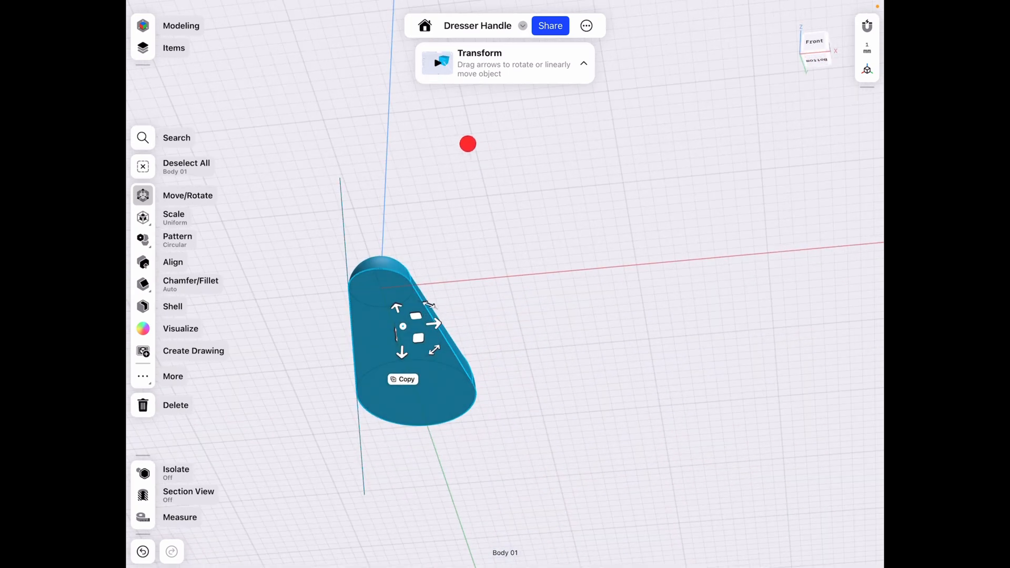
pyautogui.click(177, 240)
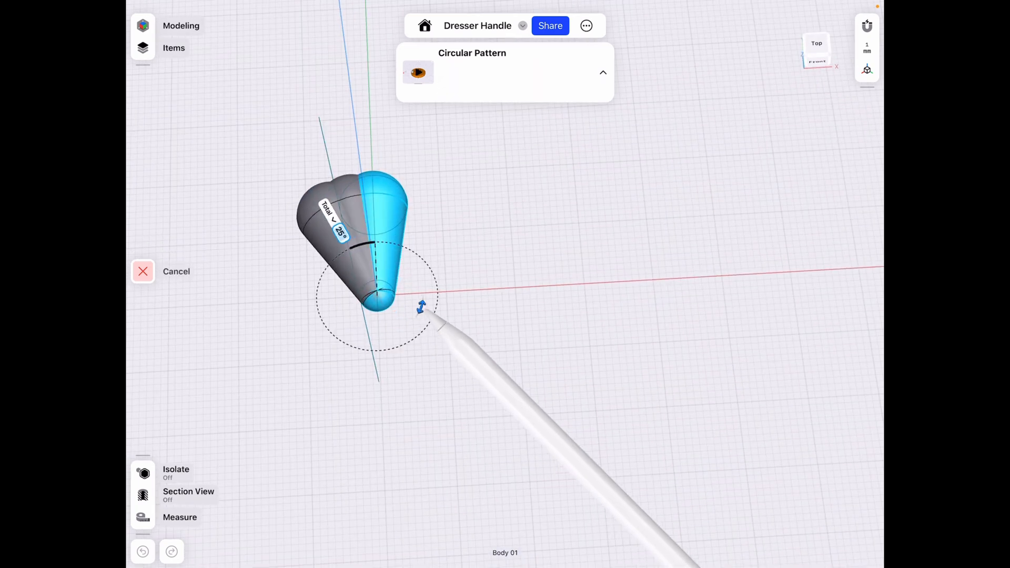
pyautogui.click(335, 221)
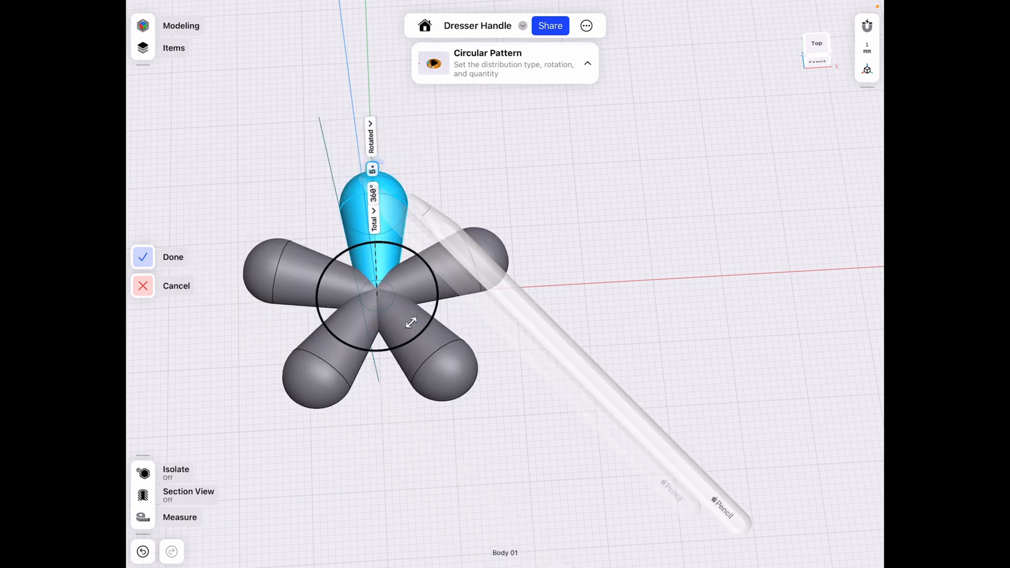
pyautogui.click(370, 169)
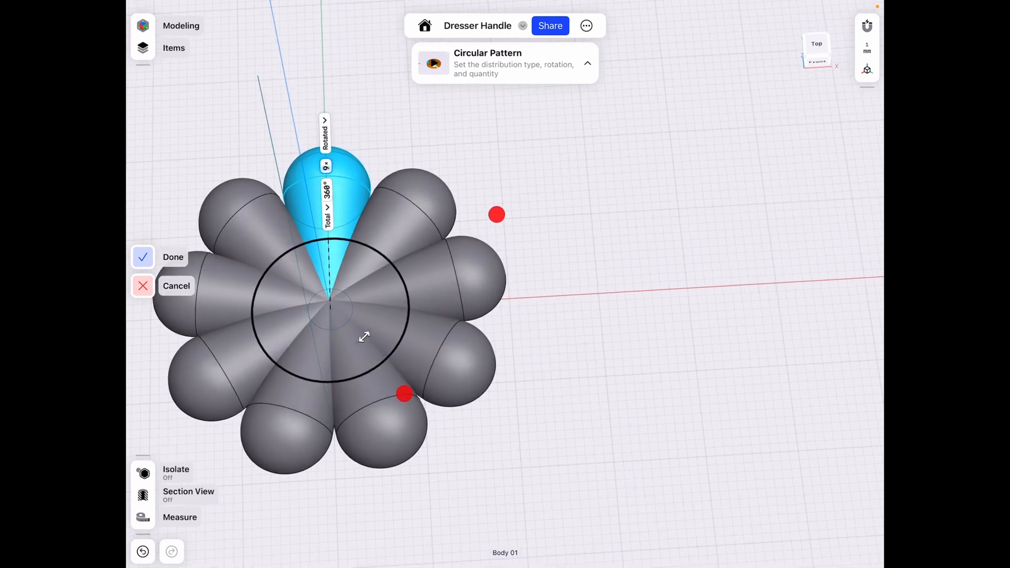
pyautogui.click(172, 257)
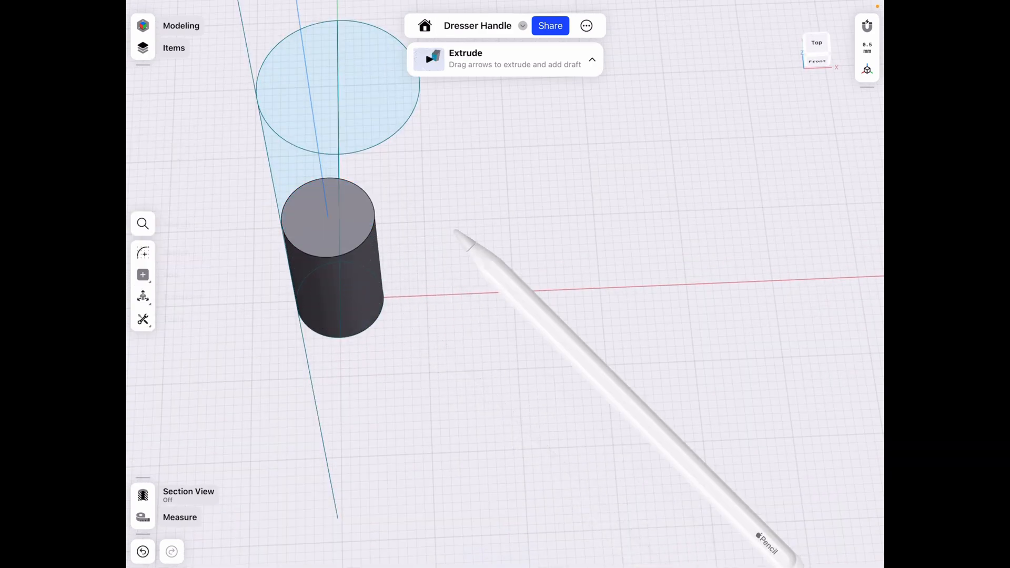
# Step: Confirm the neck cylinder, widen it to 10 mm and round its top edge to about R2.6 mm
pyautogui.click(174, 48)
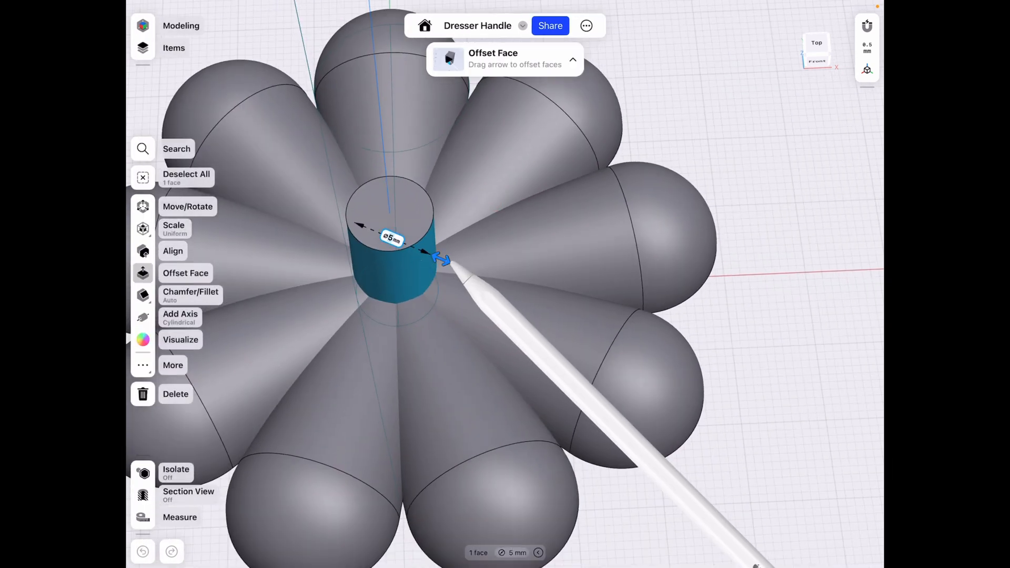
pyautogui.moveTo(445, 261); pyautogui.dragTo(479, 275)
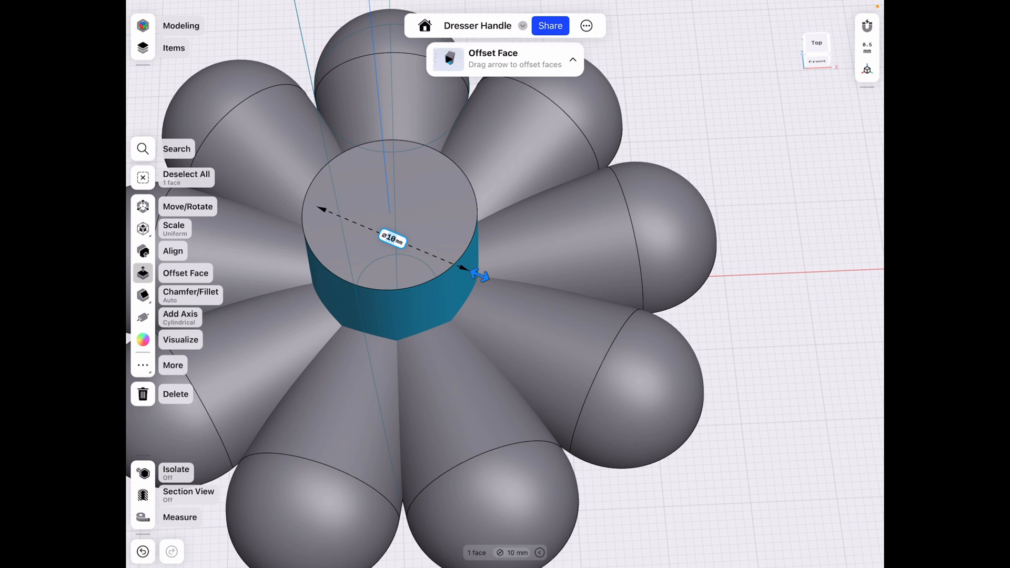
pyautogui.moveTo(479, 275); pyautogui.dragTo(451, 248)
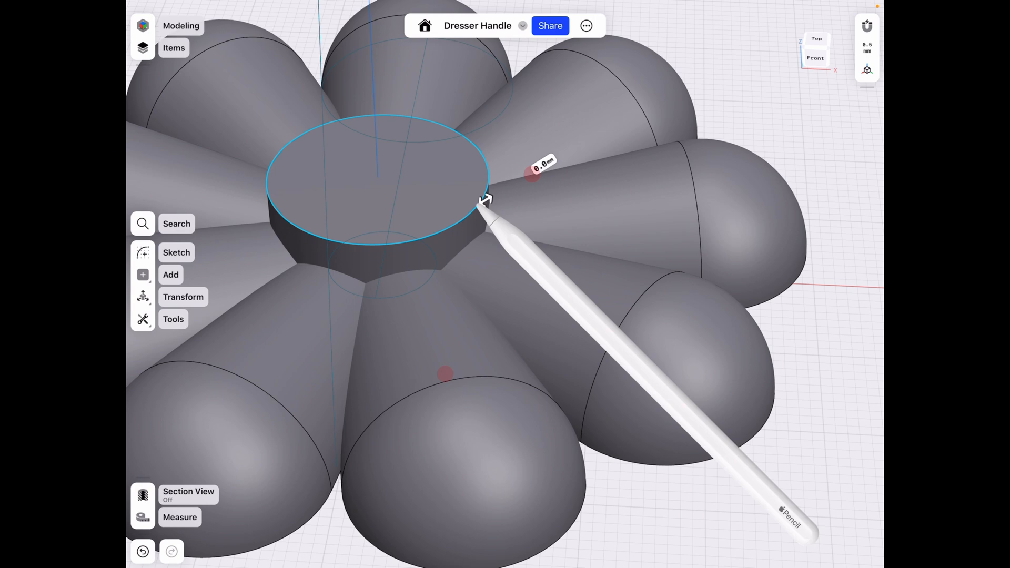
pyautogui.moveTo(482, 200); pyautogui.dragTo(521, 175)
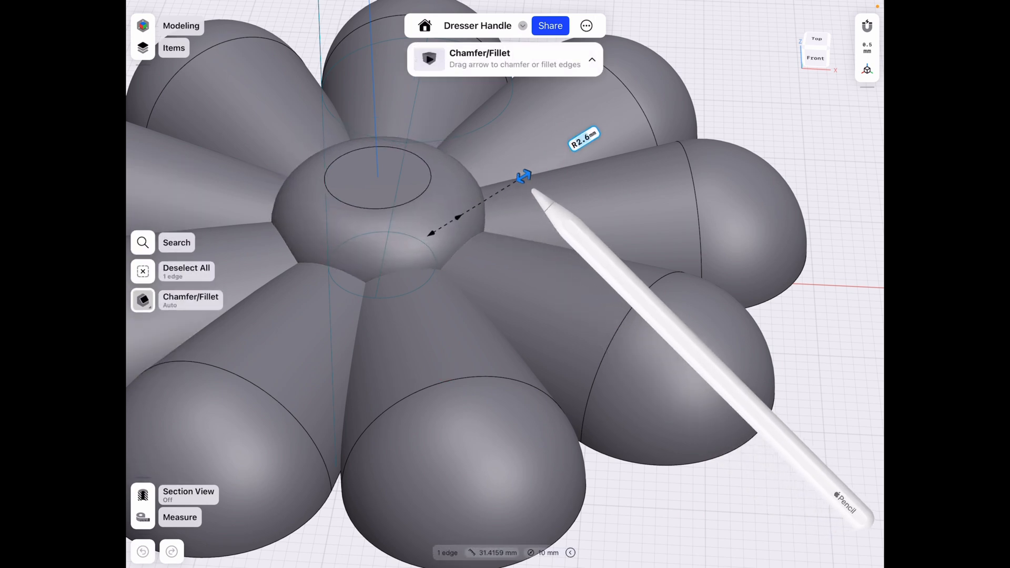
pyautogui.moveTo(522, 176); pyautogui.dragTo(528, 178)
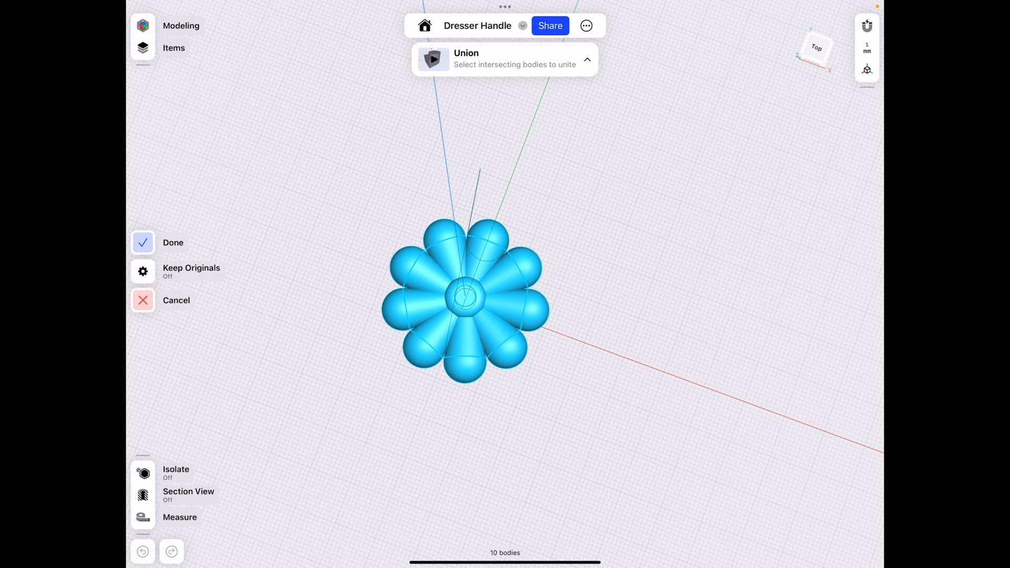
# Step: Unite the ten bodies, cut a -4 mm deep screw hole, and switch to Visualization
pyautogui.click(173, 242)
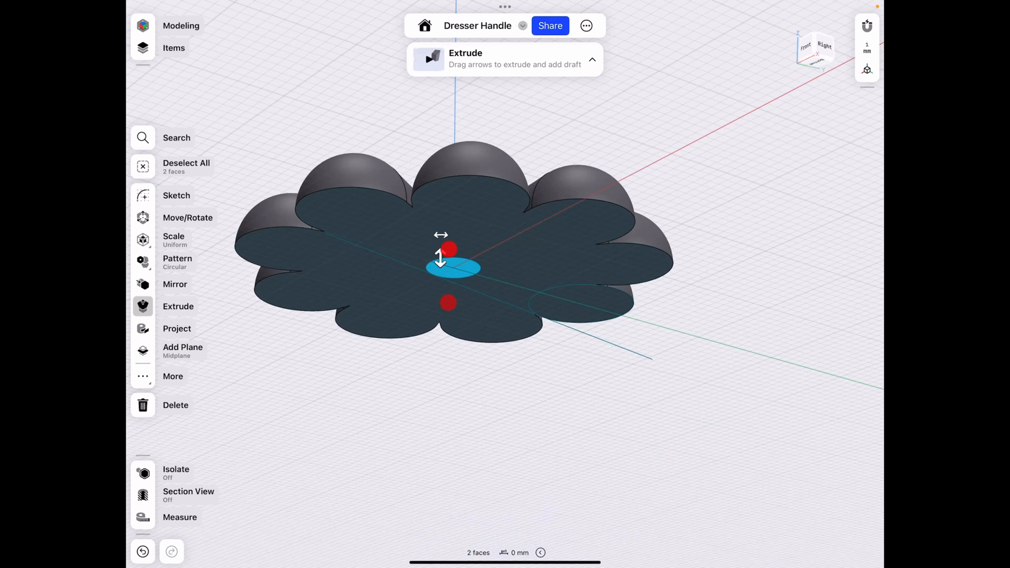
pyautogui.moveTo(439, 259); pyautogui.dragTo(438, 386)
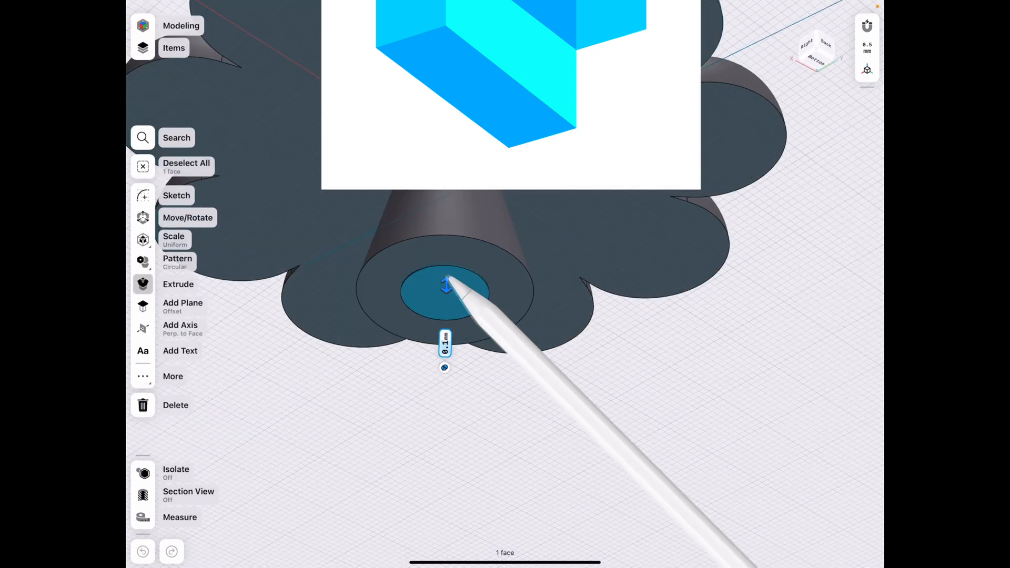
pyautogui.click(444, 342)
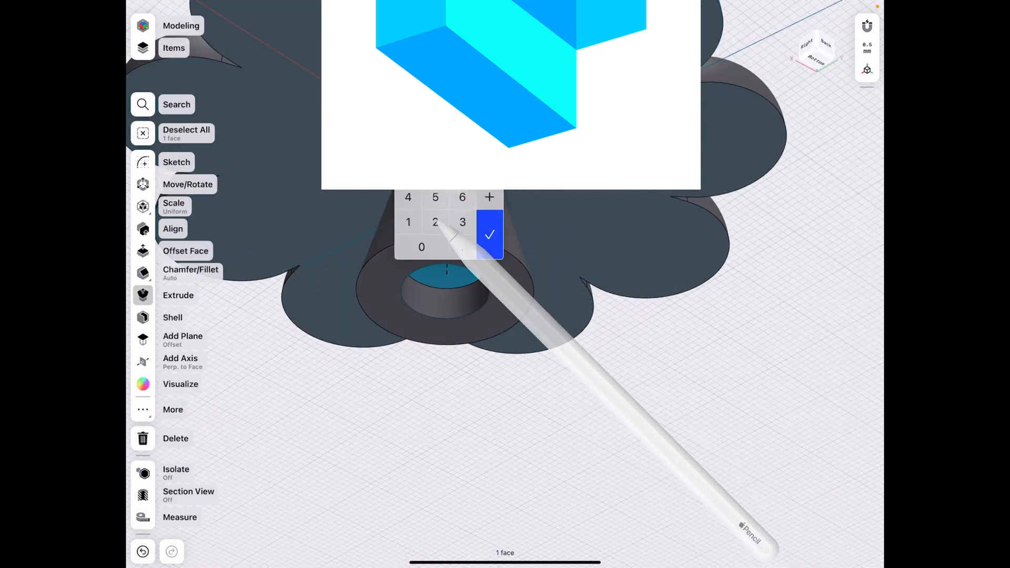
pyautogui.click(490, 233)
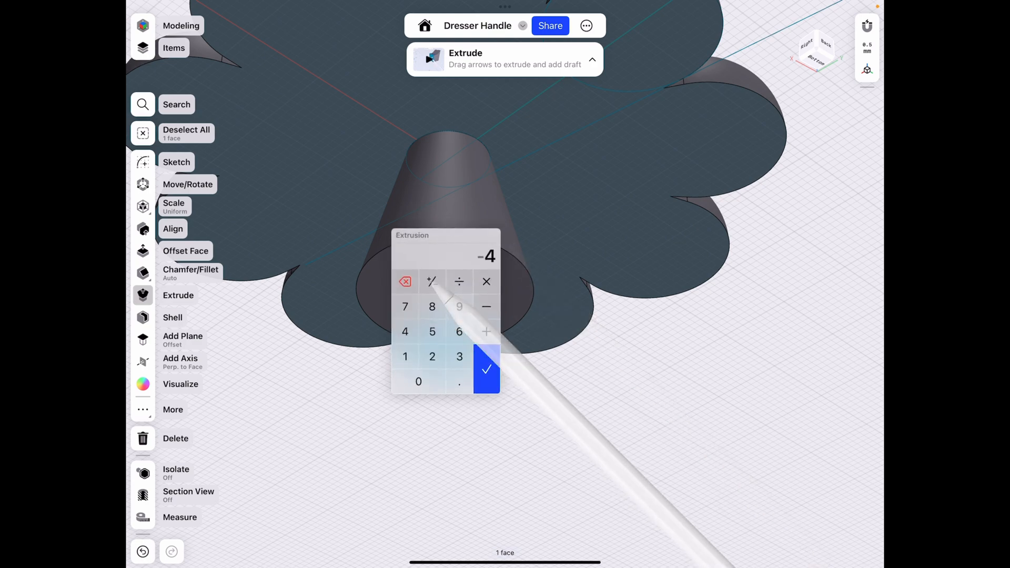
pyautogui.click(485, 369)
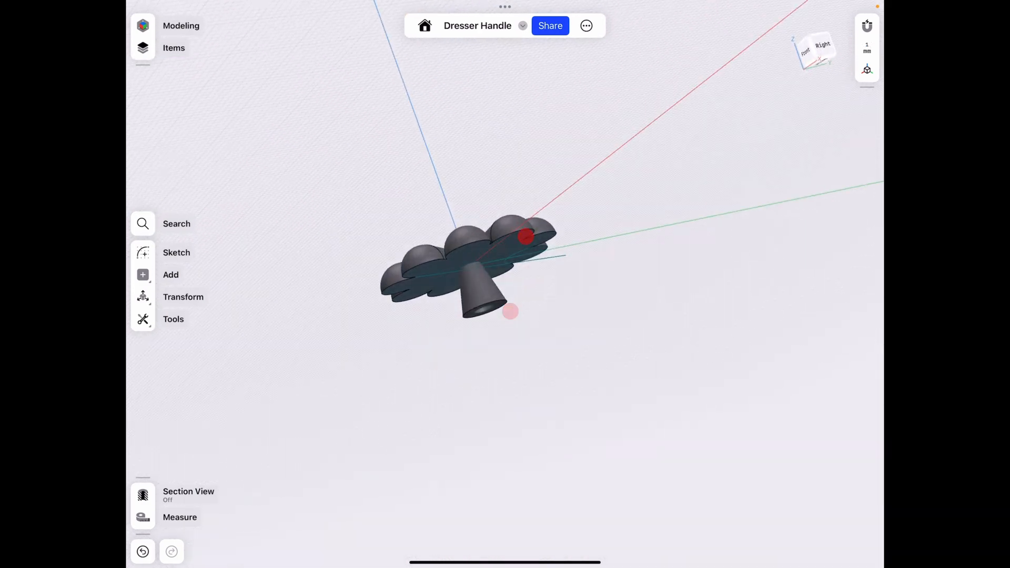
pyautogui.click(177, 252)
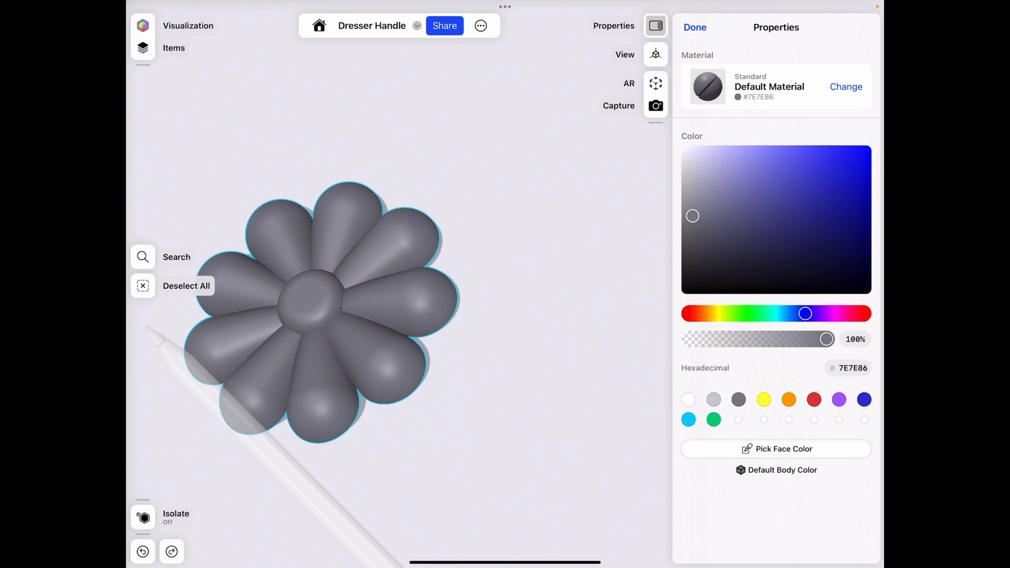
# Step: Apply Rough Copper from the All Materials list to the knob, then orbit to view it
pyautogui.click(846, 86)
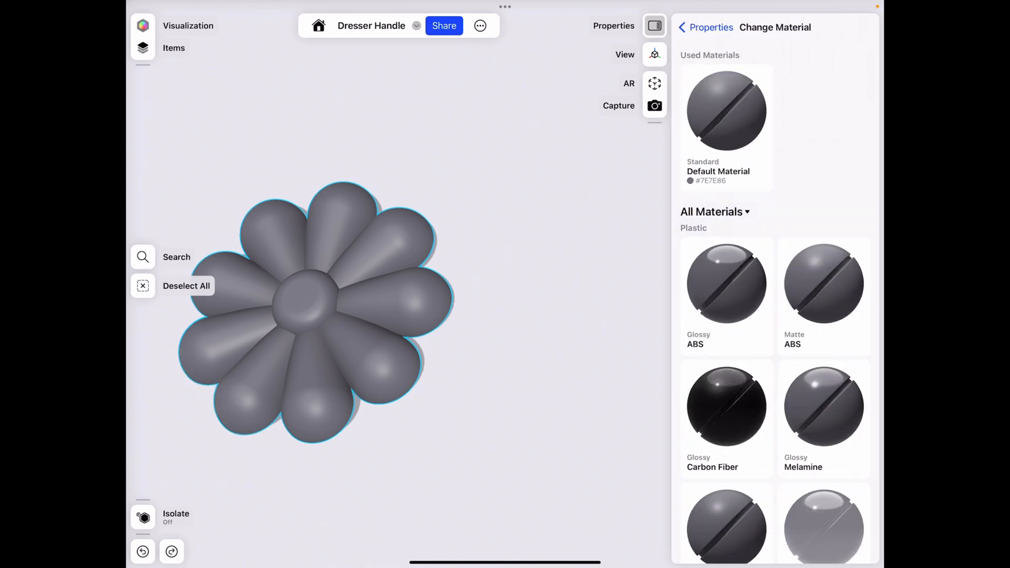
pyautogui.click(713, 212)
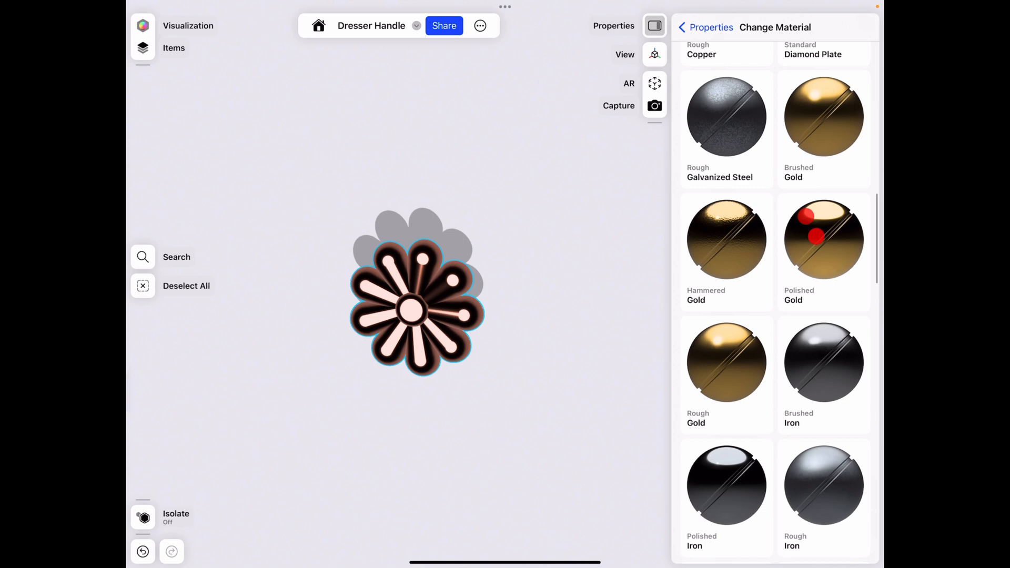
pyautogui.scroll(-3)
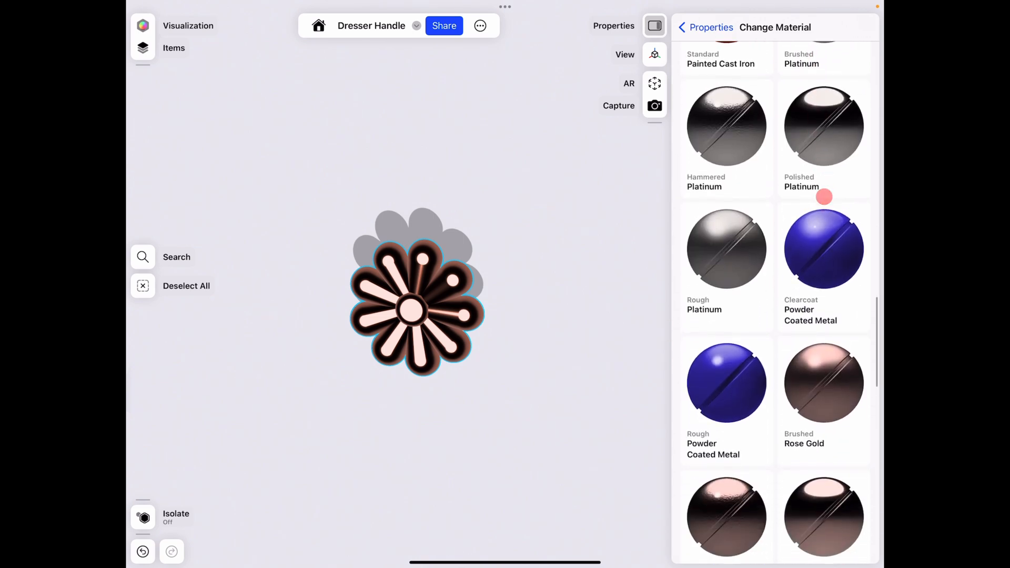
pyautogui.scroll(-3)
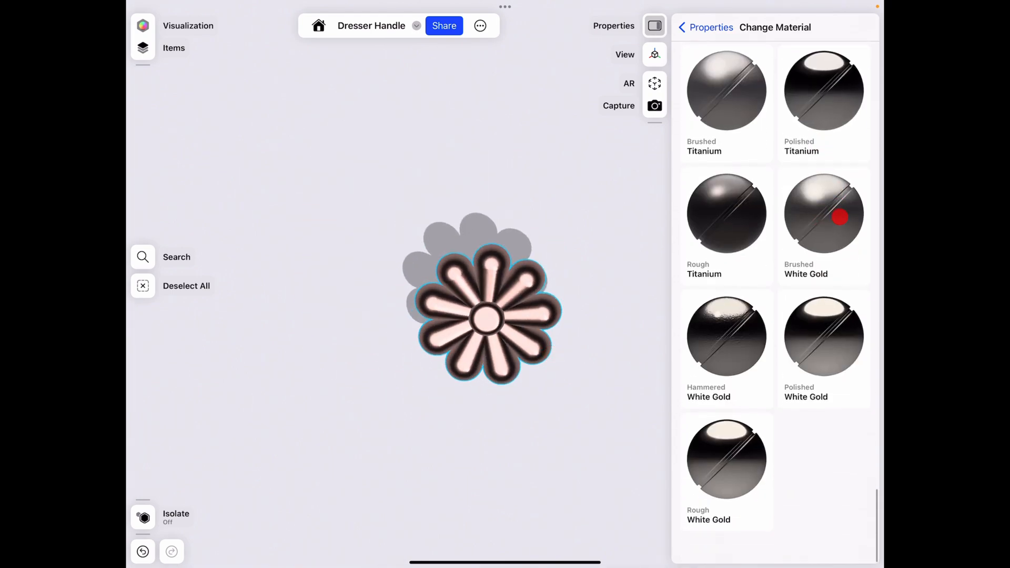
pyautogui.scroll(-3)
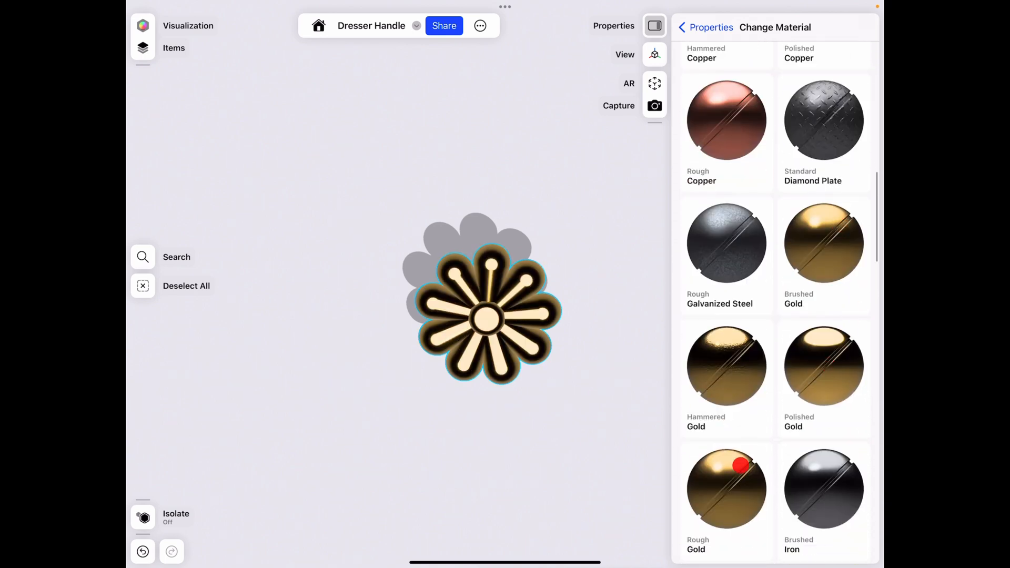
pyautogui.click(725, 120)
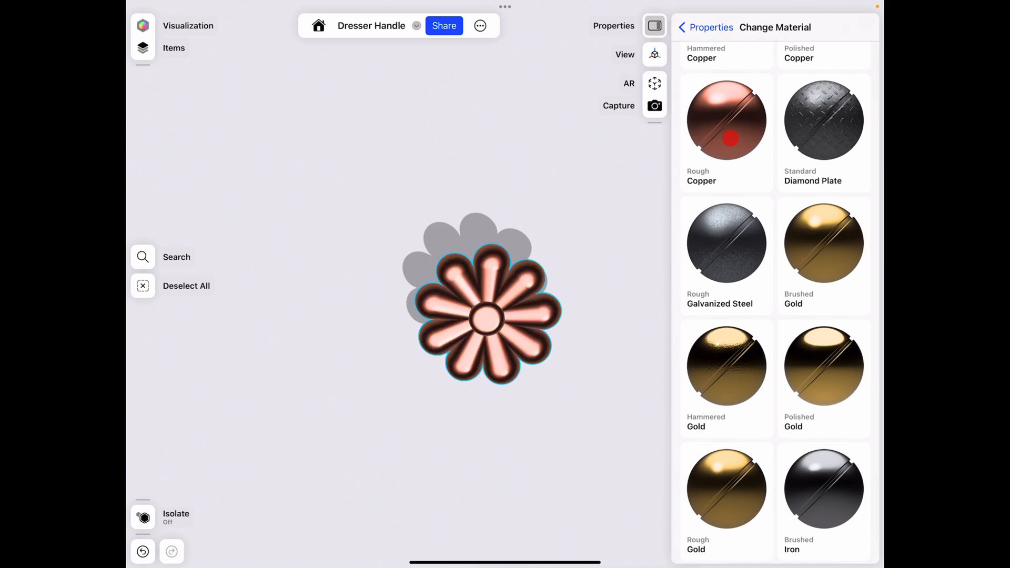
pyautogui.scroll(-3)
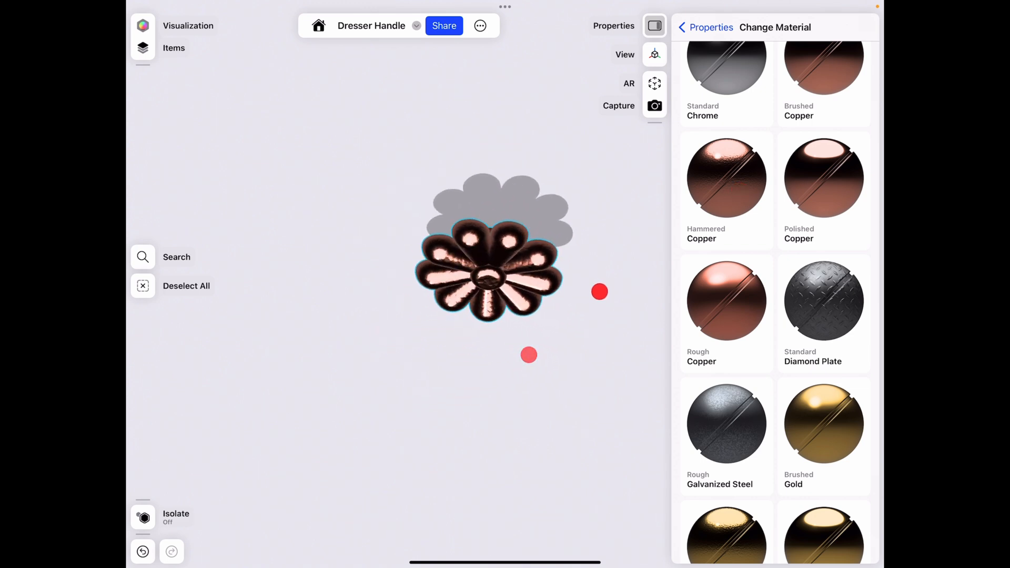
pyautogui.moveTo(599, 292); pyautogui.dragTo(521, 373)
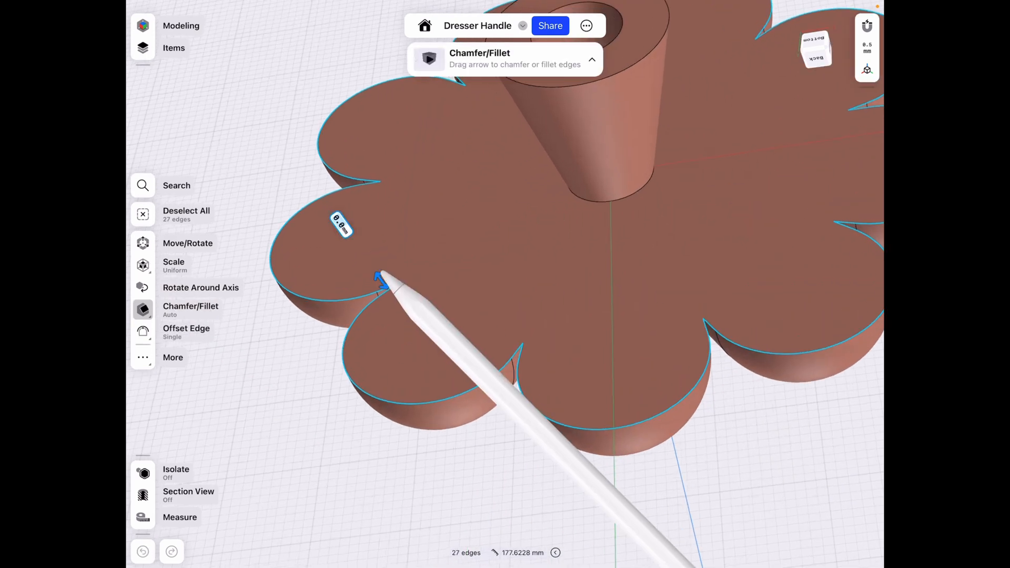
# Step: Fillet the 27 outer petal edges at 1 mm and enlarge the neck-base fillet
pyautogui.moveTo(383, 277); pyautogui.dragTo(373, 264)
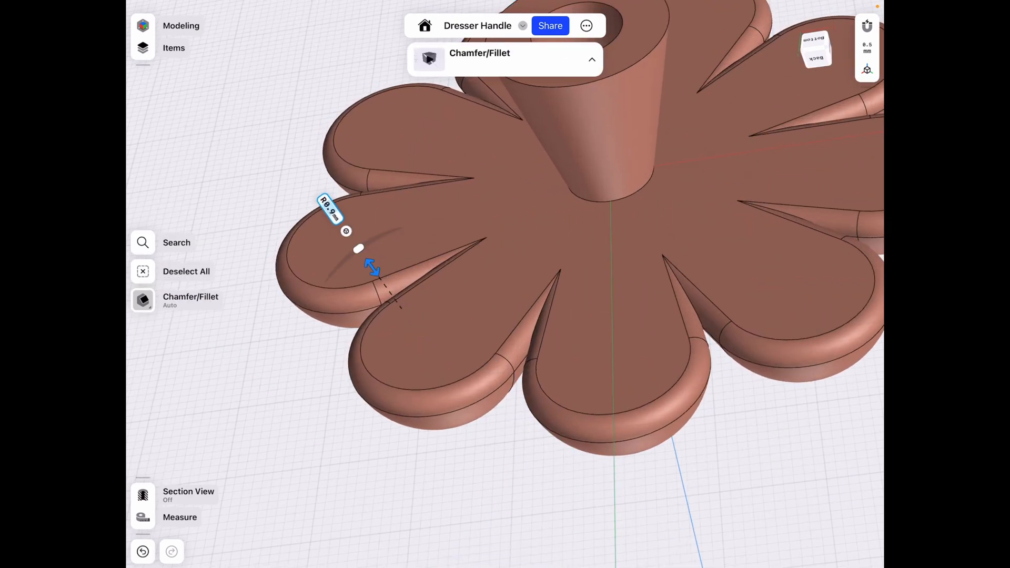
pyautogui.click(330, 207)
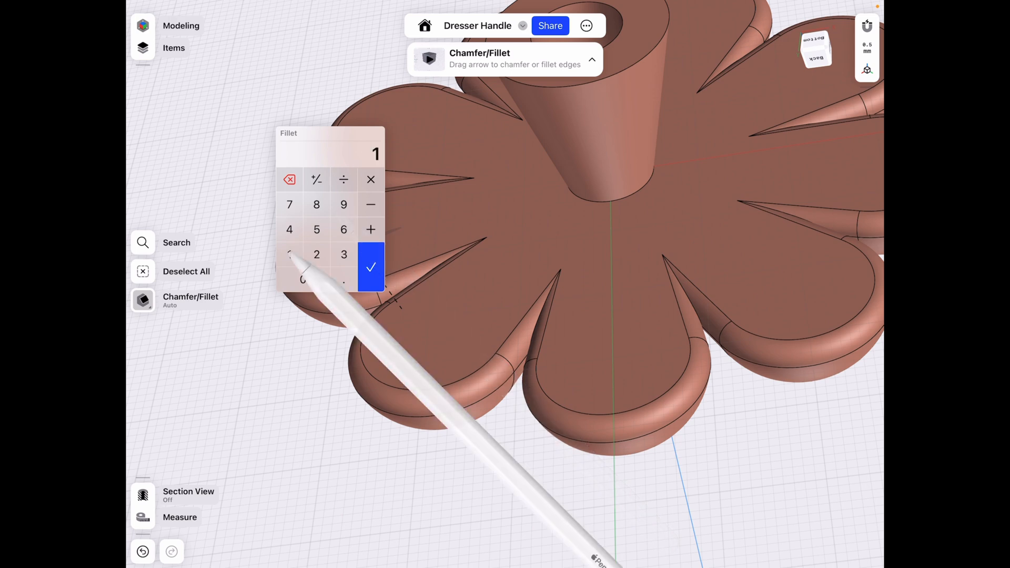
pyautogui.click(370, 266)
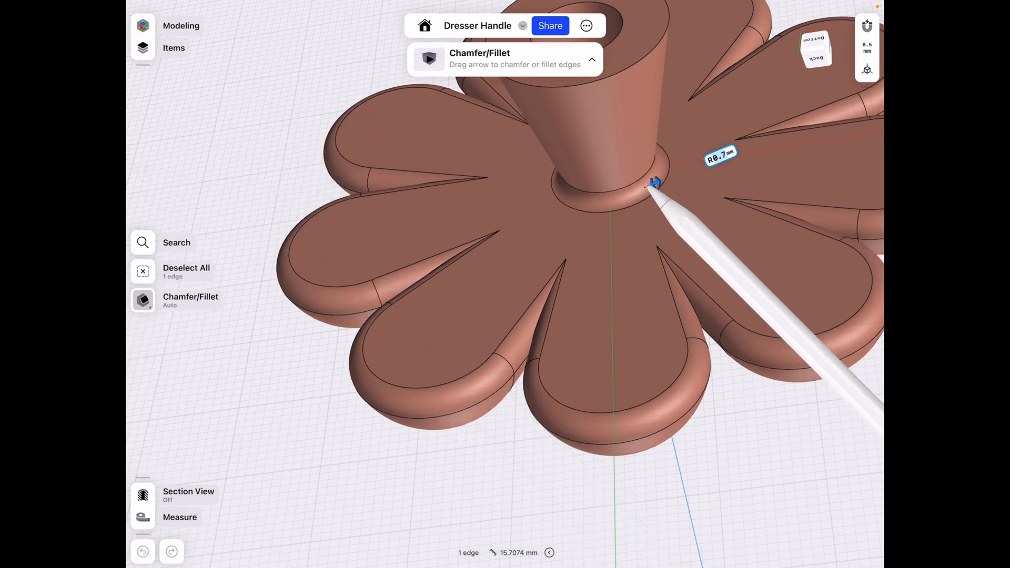
pyautogui.moveTo(652, 184); pyautogui.dragTo(633, 193)
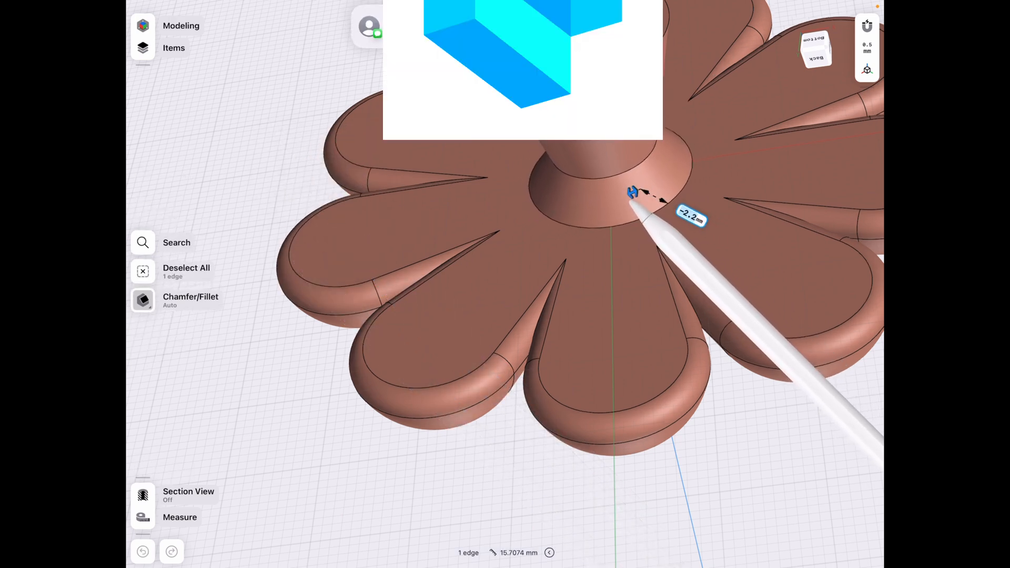
pyautogui.moveTo(632, 206); pyautogui.dragTo(647, 161)
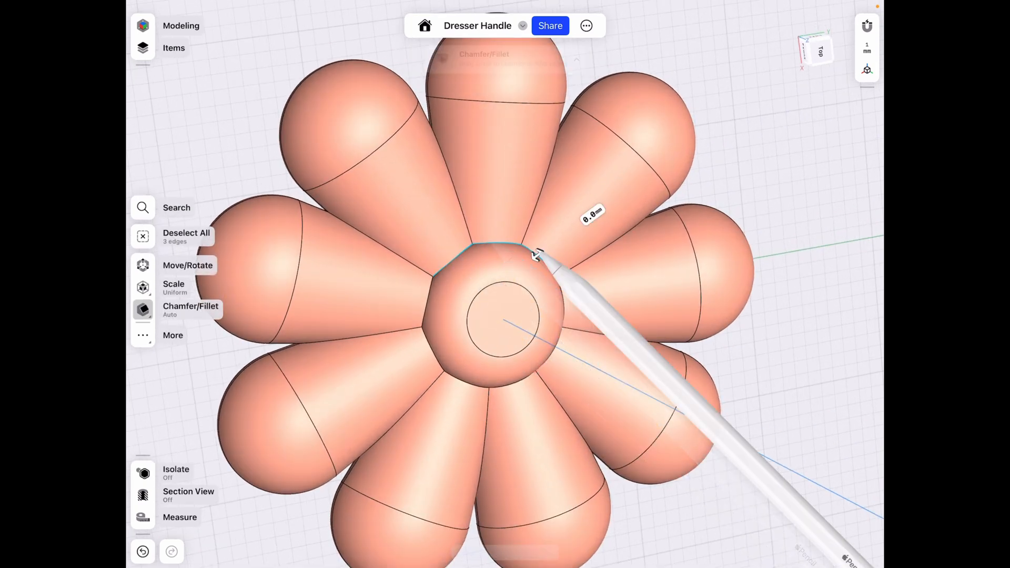
pyautogui.moveTo(534, 254); pyautogui.dragTo(522, 377)
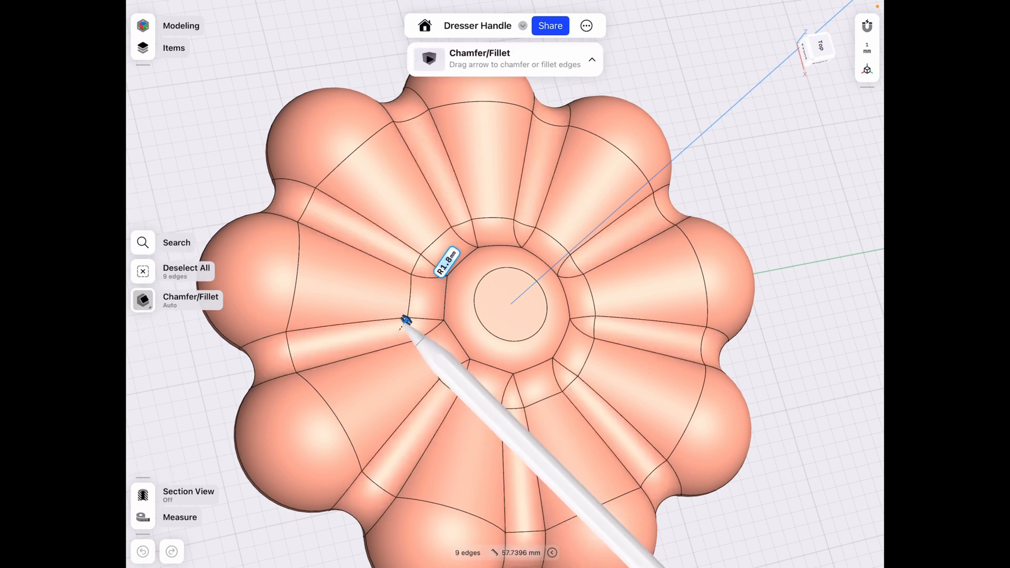
pyautogui.moveTo(411, 320); pyautogui.dragTo(403, 325)
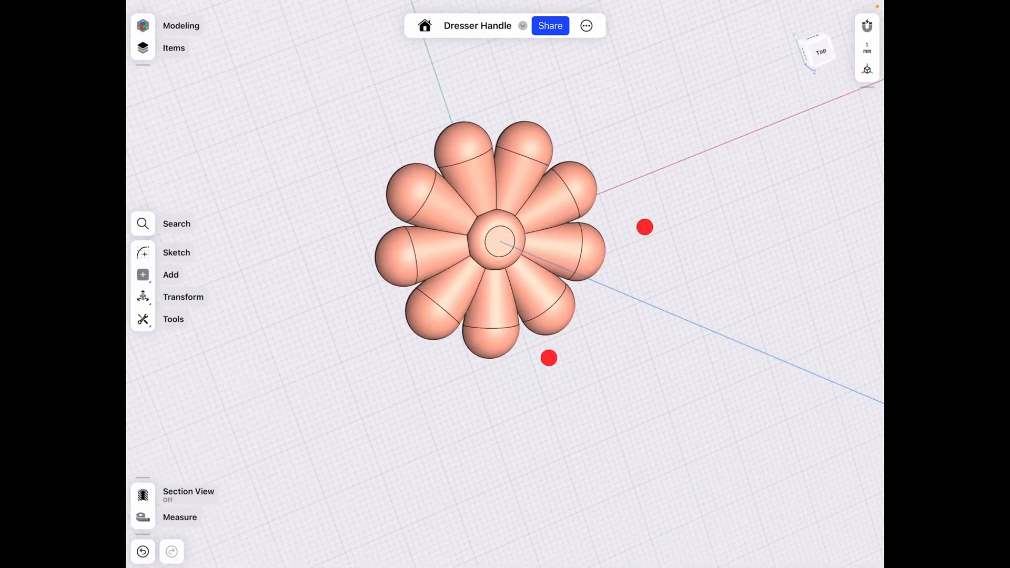
pyautogui.moveTo(502, 245); pyautogui.dragTo(547, 309)
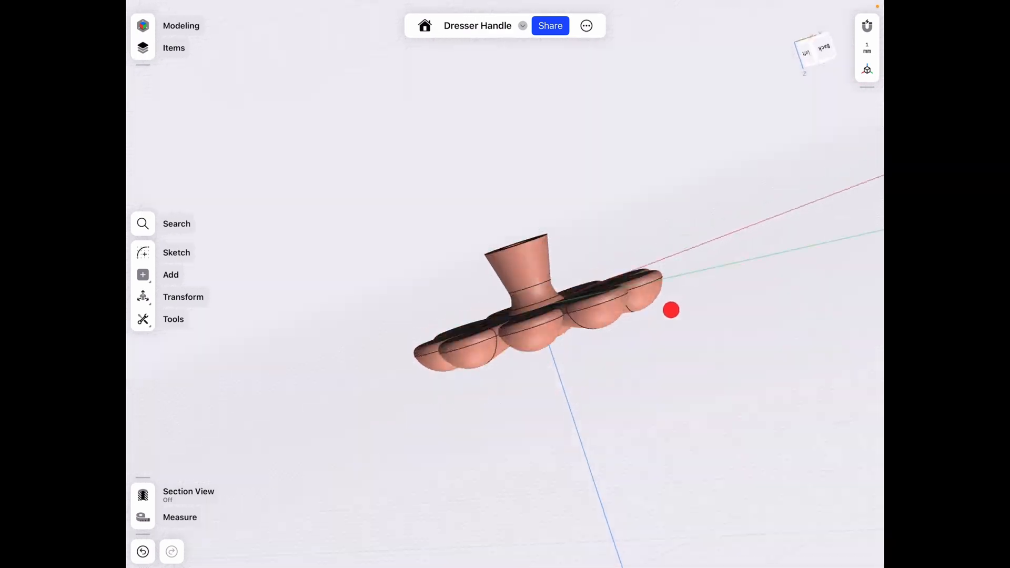